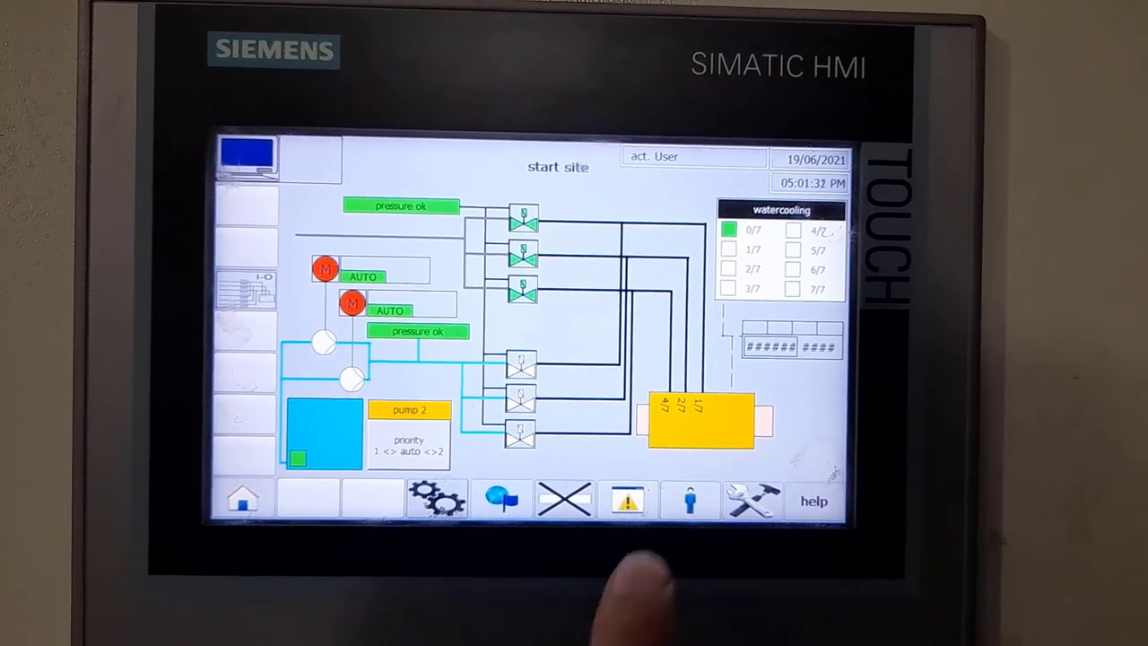
Check and close the panel's message buffer, then set device type TP700 Comfort with PN/IE connection.
{"action": "left_click", "coordinate": [627, 500]}
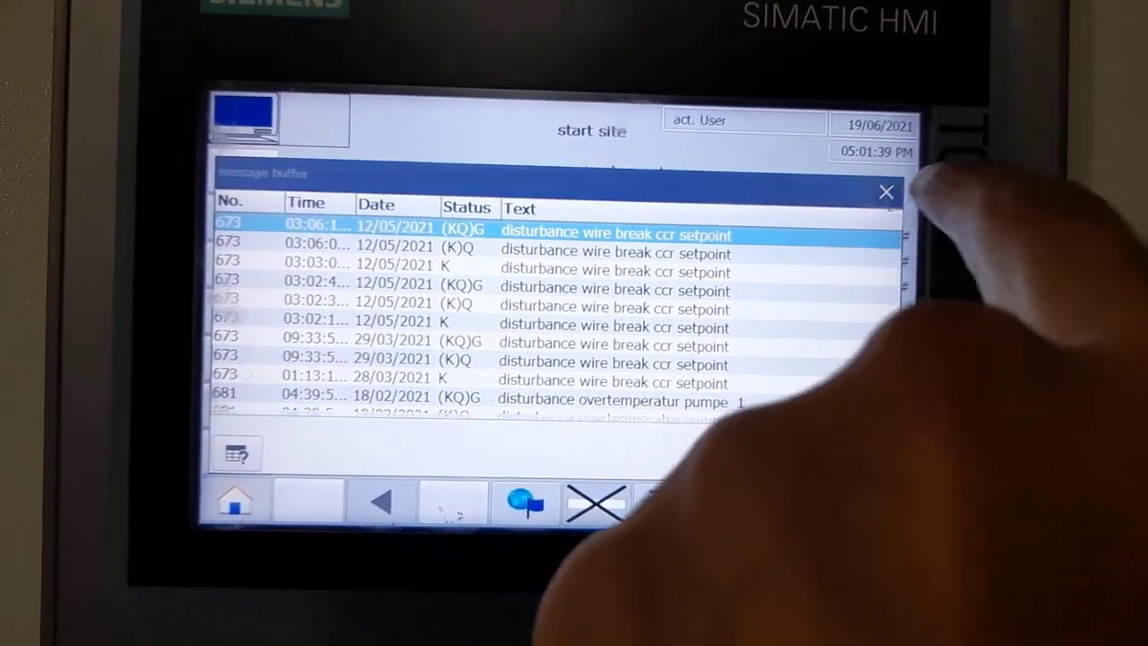
{"action": "left_click", "coordinate": [885, 191]}
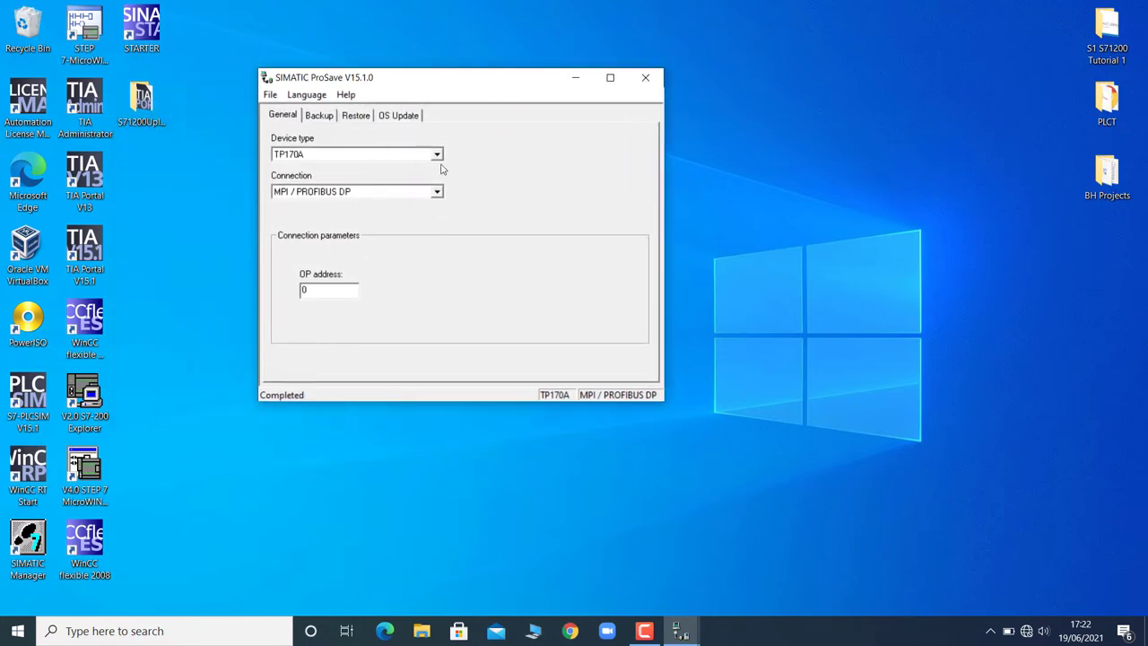
{"action": "mouse_move", "coordinate": [354, 177]}
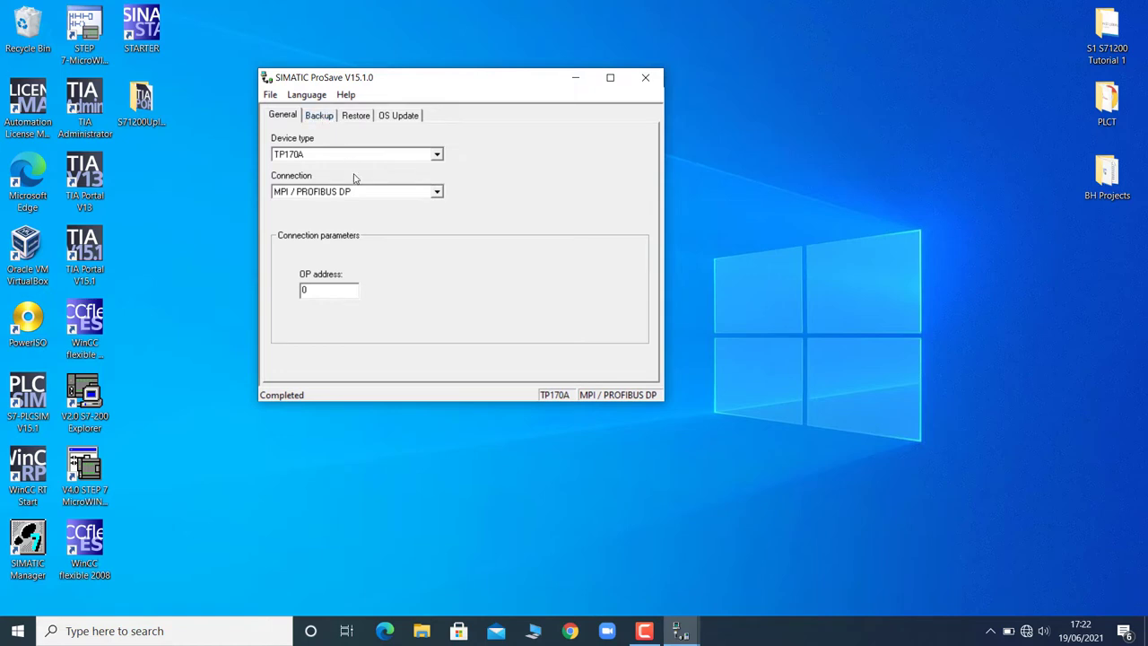
{"action": "mouse_move", "coordinate": [375, 156]}
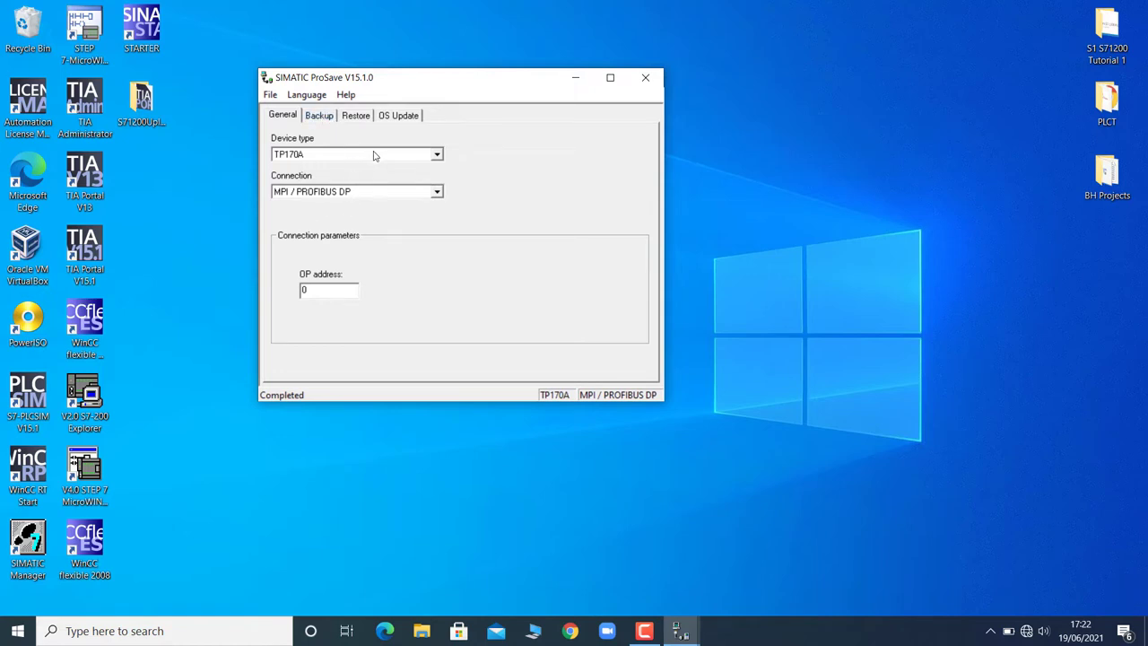
{"action": "left_click", "coordinate": [436, 154]}
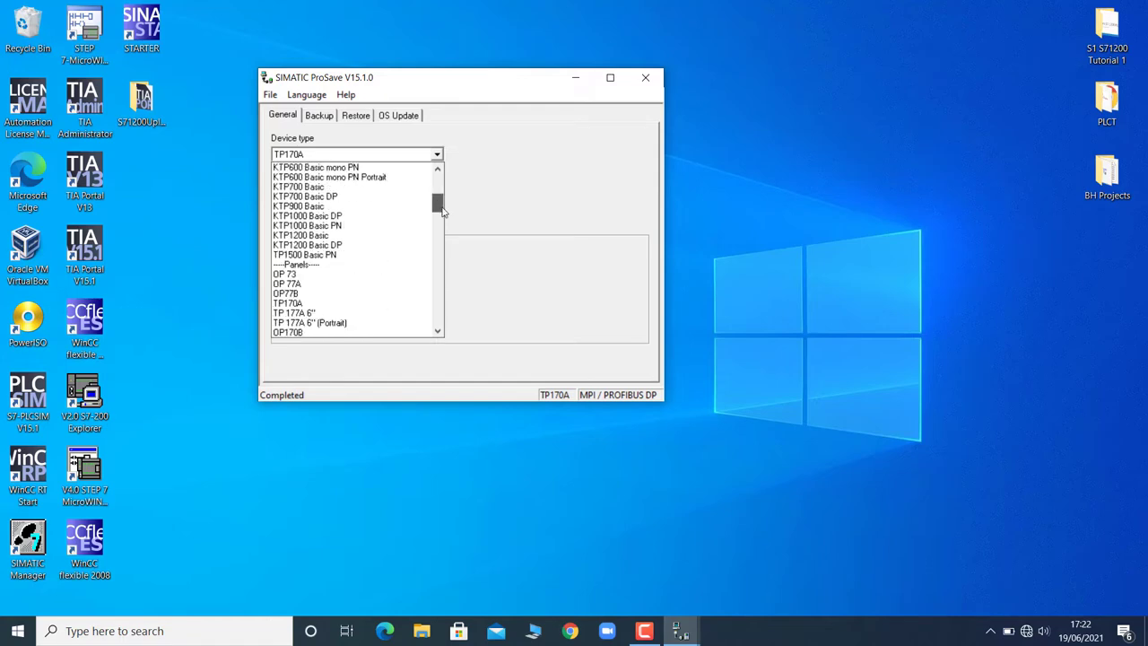
{"action": "scroll", "scroll_direction": "down", "scroll_amount": 3}
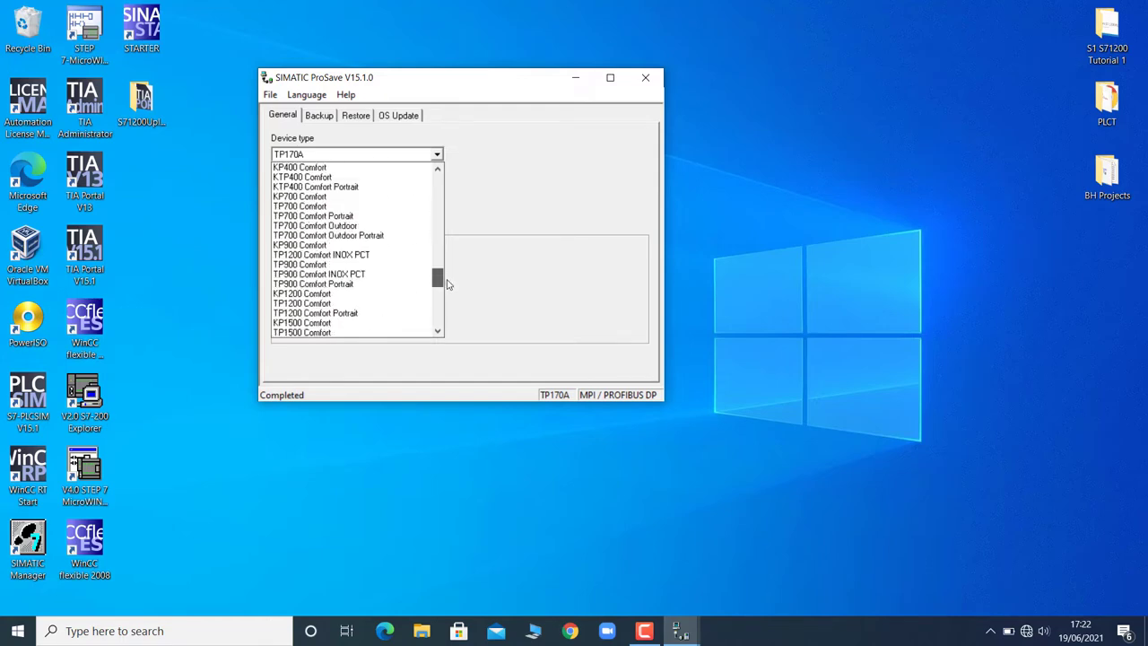
{"action": "scroll", "scroll_direction": "down", "scroll_amount": 3}
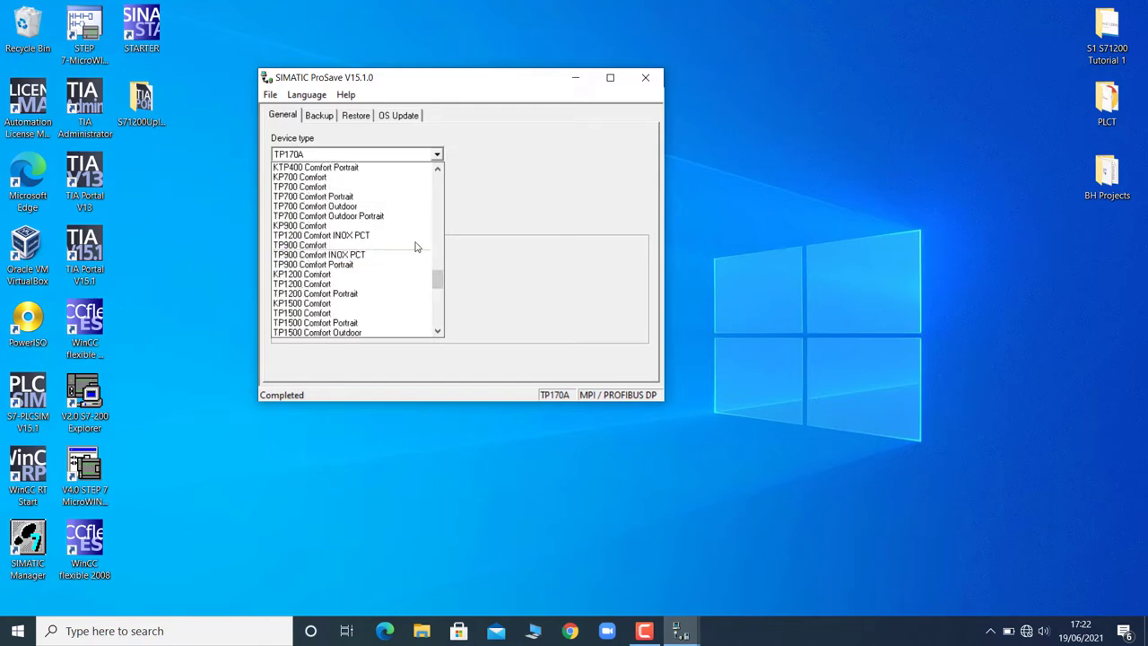
{"action": "mouse_move", "coordinate": [300, 186]}
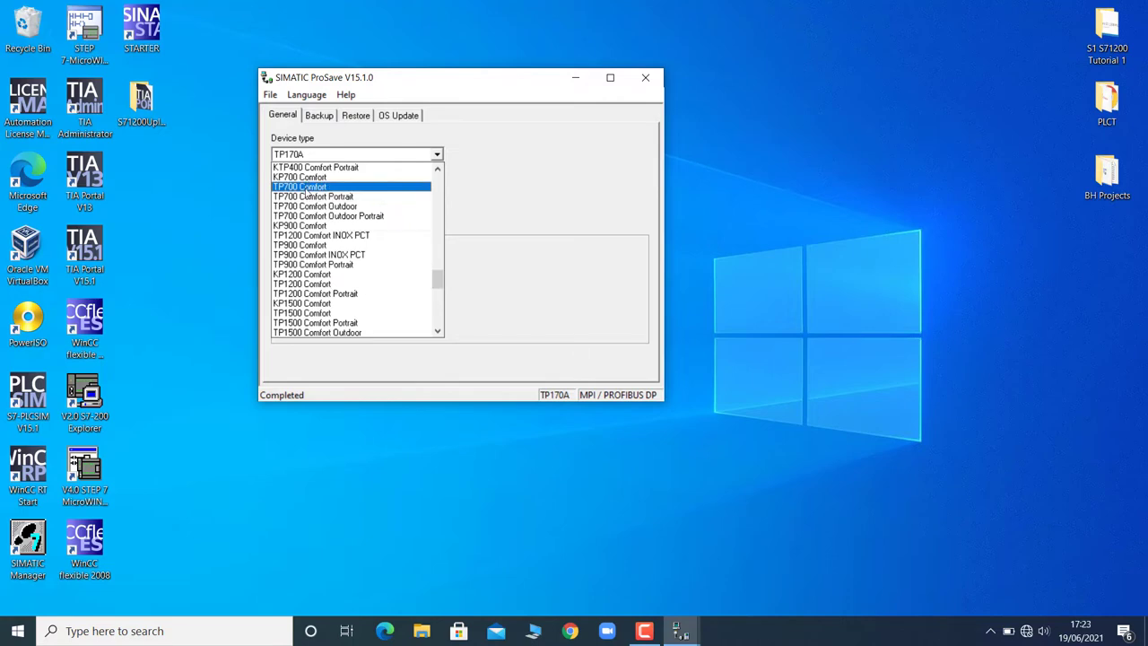
{"action": "left_click", "coordinate": [300, 187]}
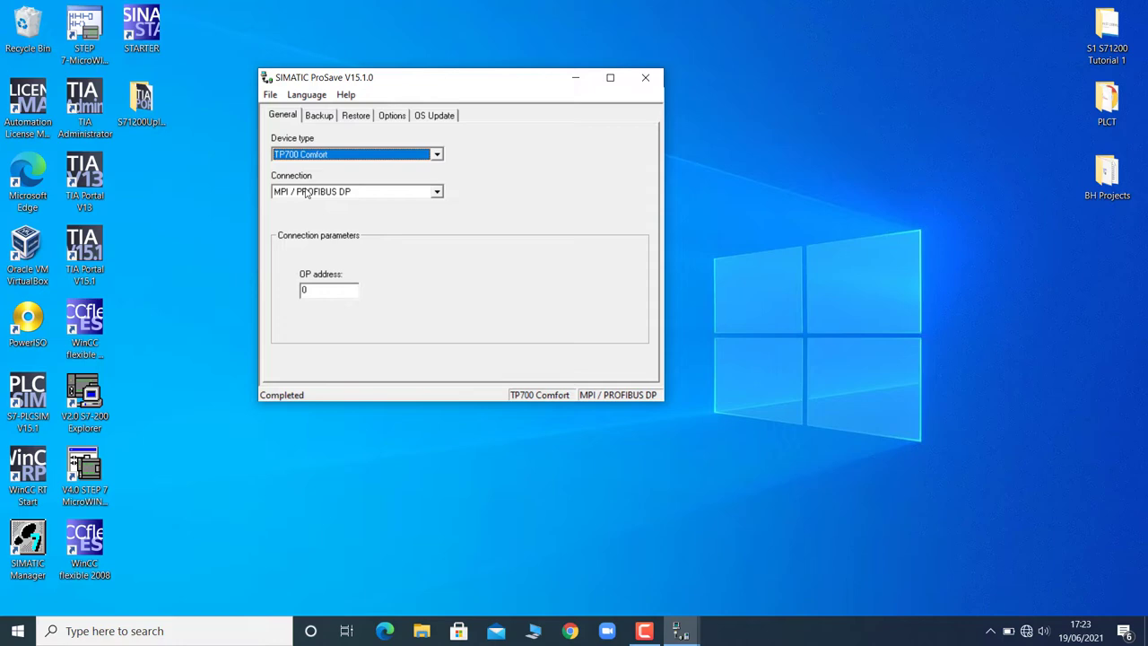
{"action": "mouse_move", "coordinate": [377, 240]}
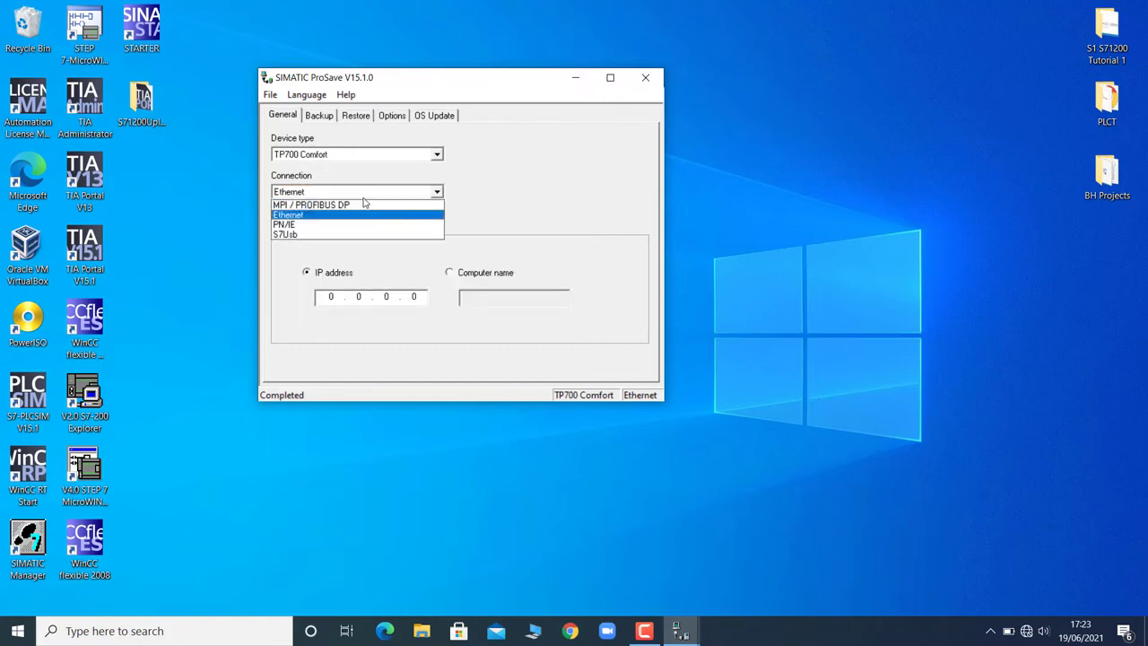
{"action": "left_click", "coordinate": [285, 224]}
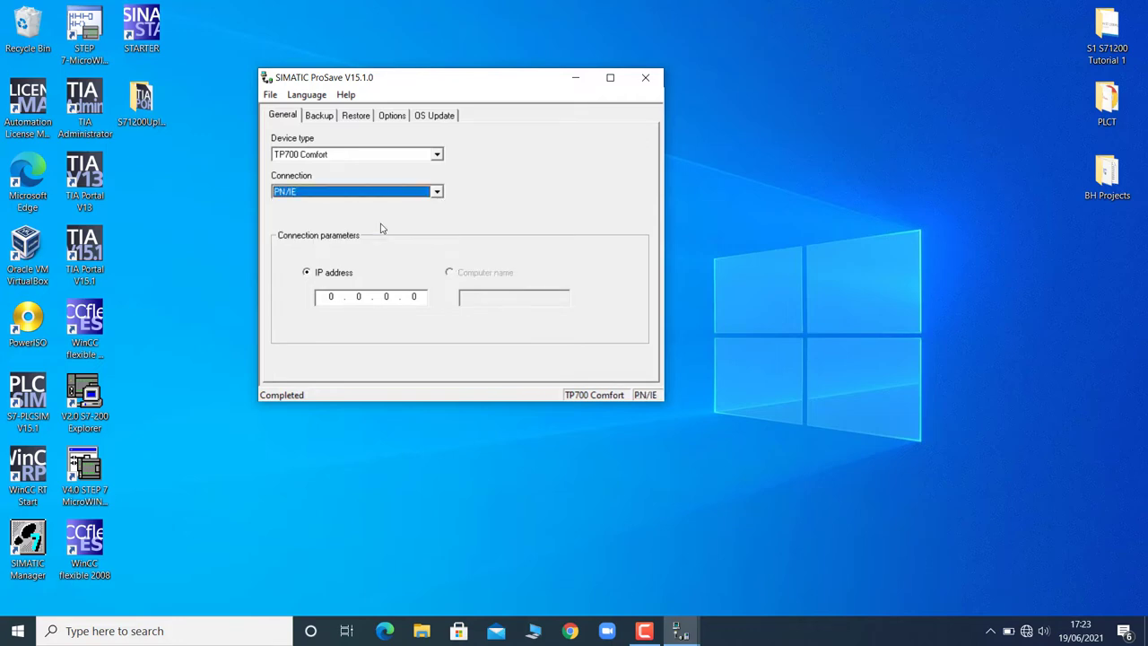
{"action": "mouse_move", "coordinate": [369, 198]}
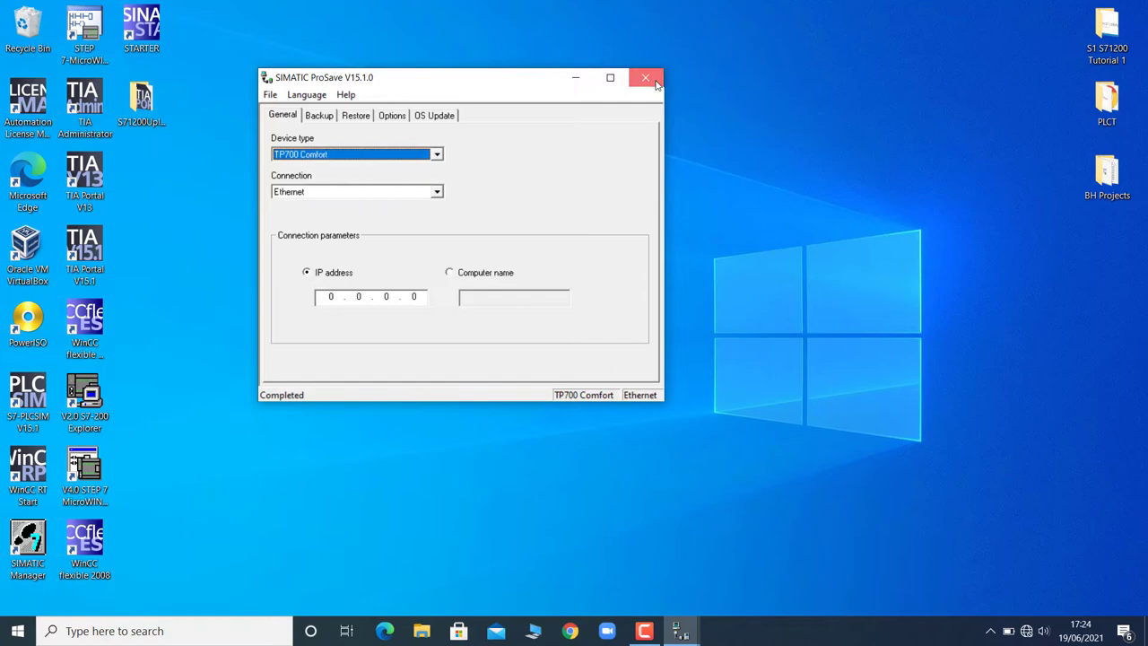
Close ProSave and start TIA Portal V13 from its desktop shortcut.
{"action": "left_click", "coordinate": [644, 77]}
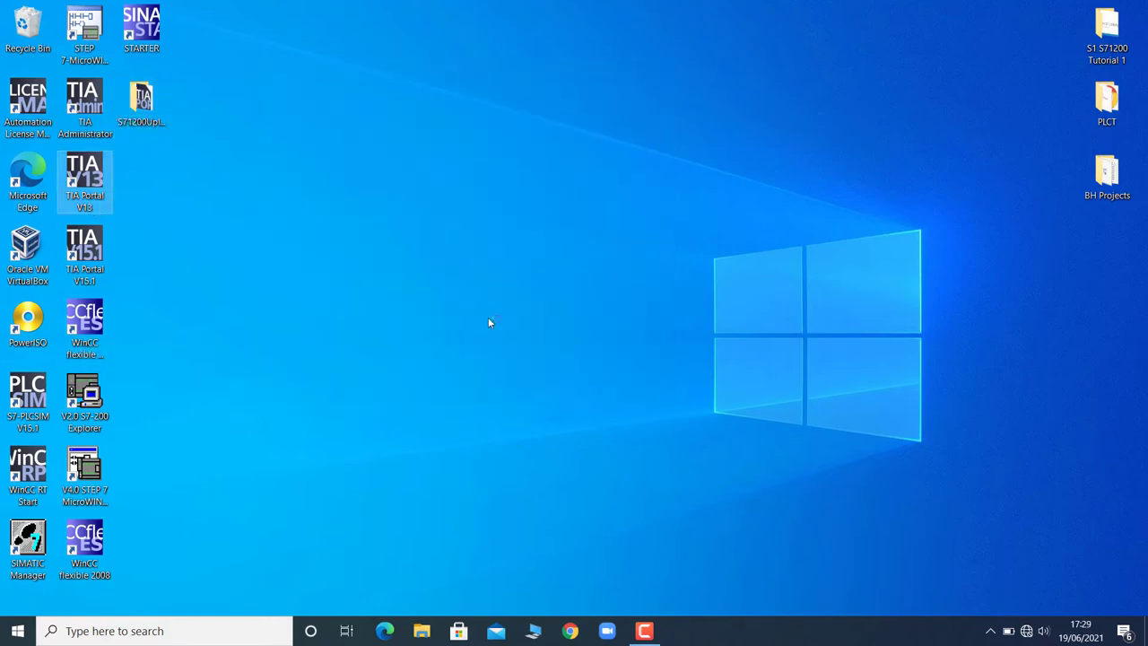
{"action": "double_click", "coordinate": [85, 180]}
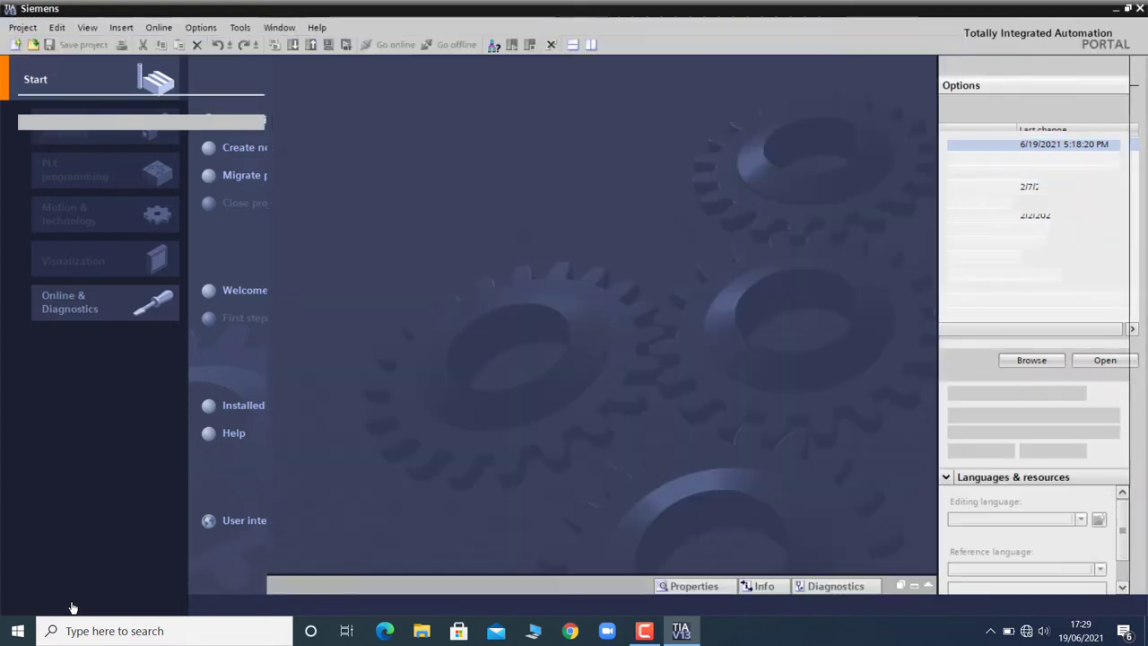
Switch TIA Portal to project view and open the Online menu for accessible devices.
{"action": "left_click", "coordinate": [66, 605]}
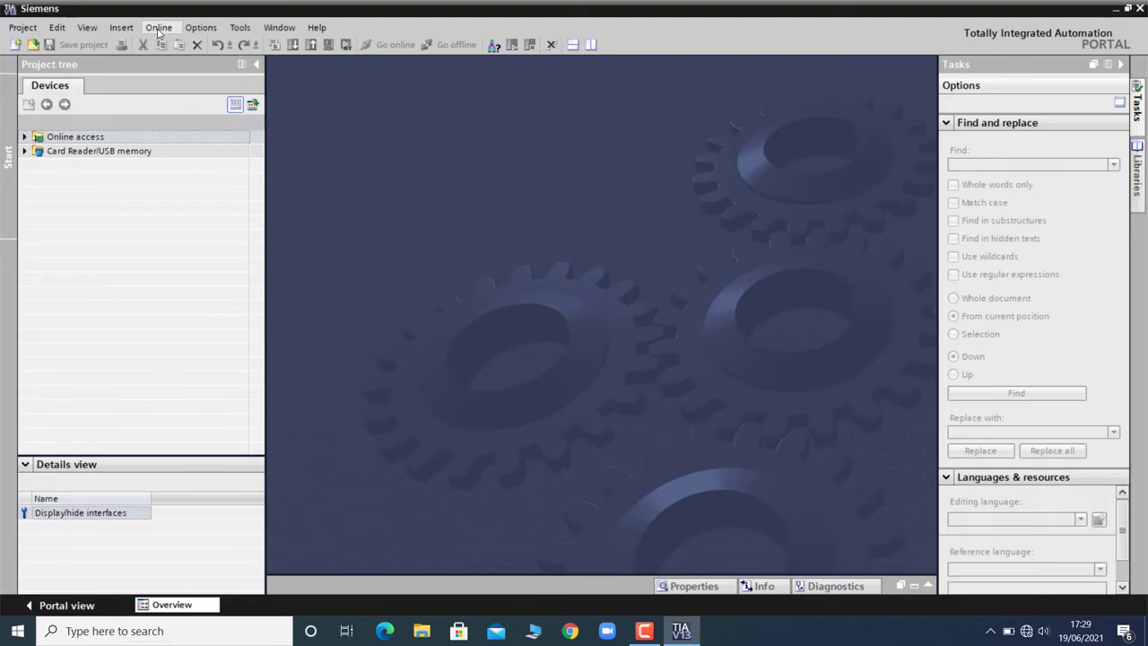
{"action": "left_click", "coordinate": [159, 27]}
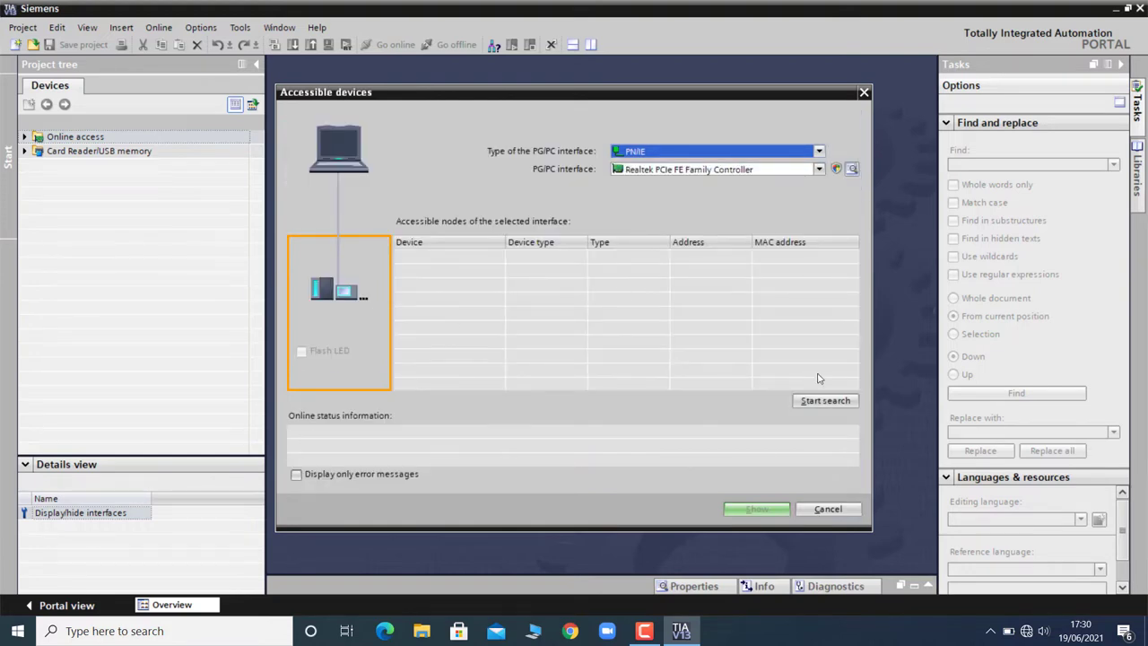
{"action": "mouse_move", "coordinate": [837, 402]}
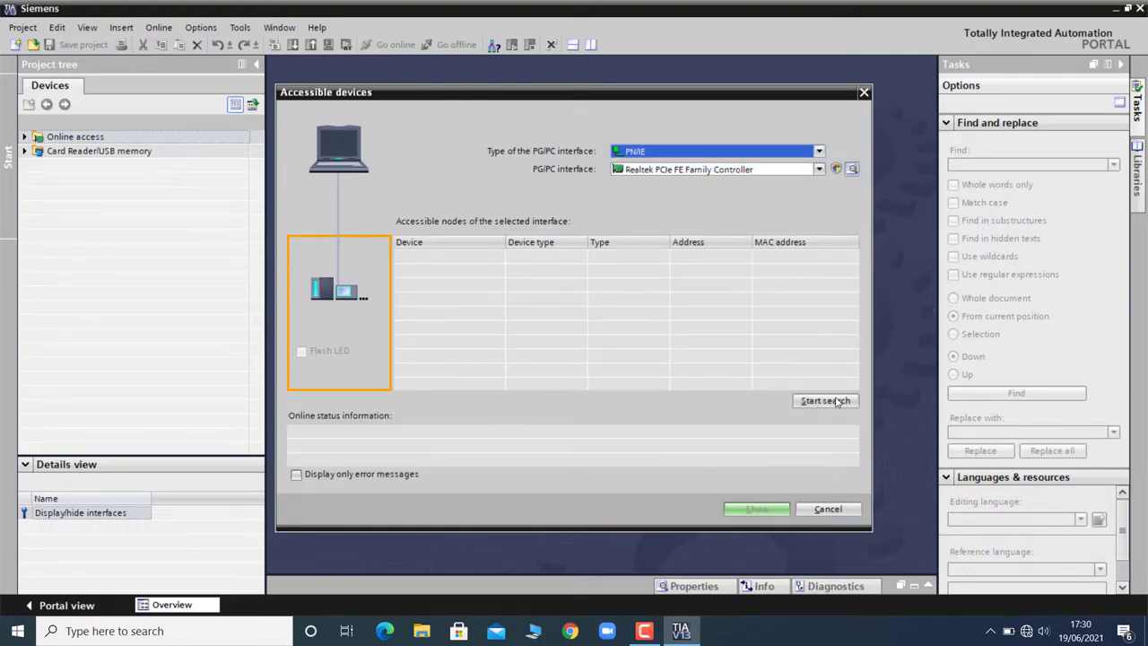
Search for accessible nodes, find the S7-1200 at 10.158.1.87, and close the dialog.
{"action": "left_click", "coordinate": [824, 399]}
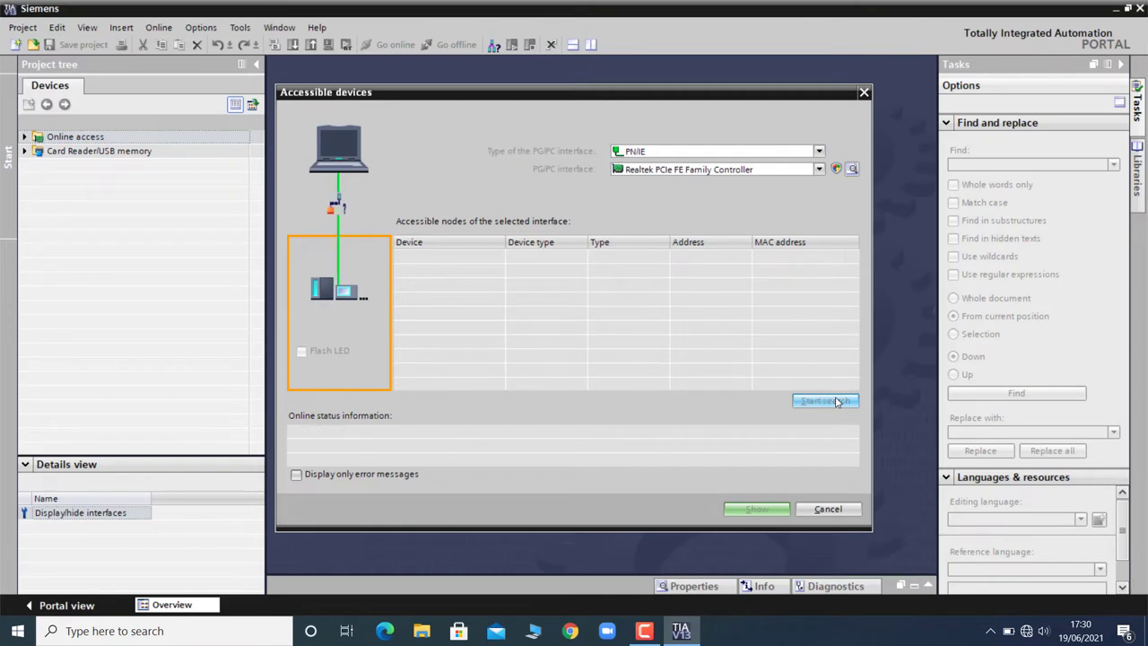
{"action": "left_click", "coordinate": [824, 401]}
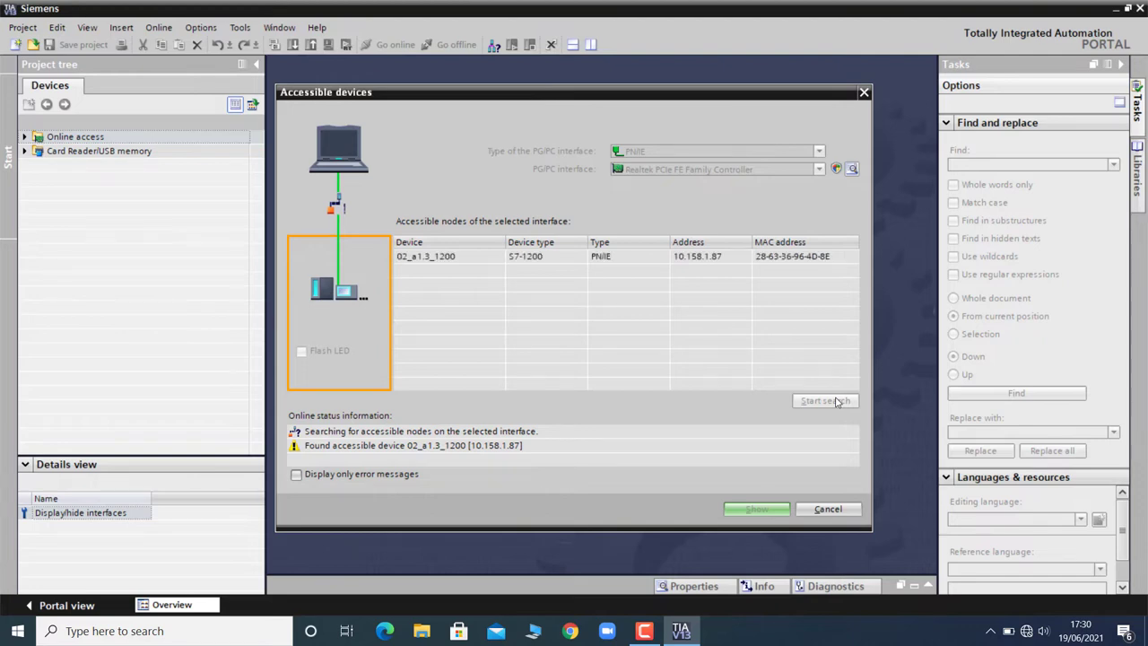
{"action": "left_click", "coordinate": [824, 400]}
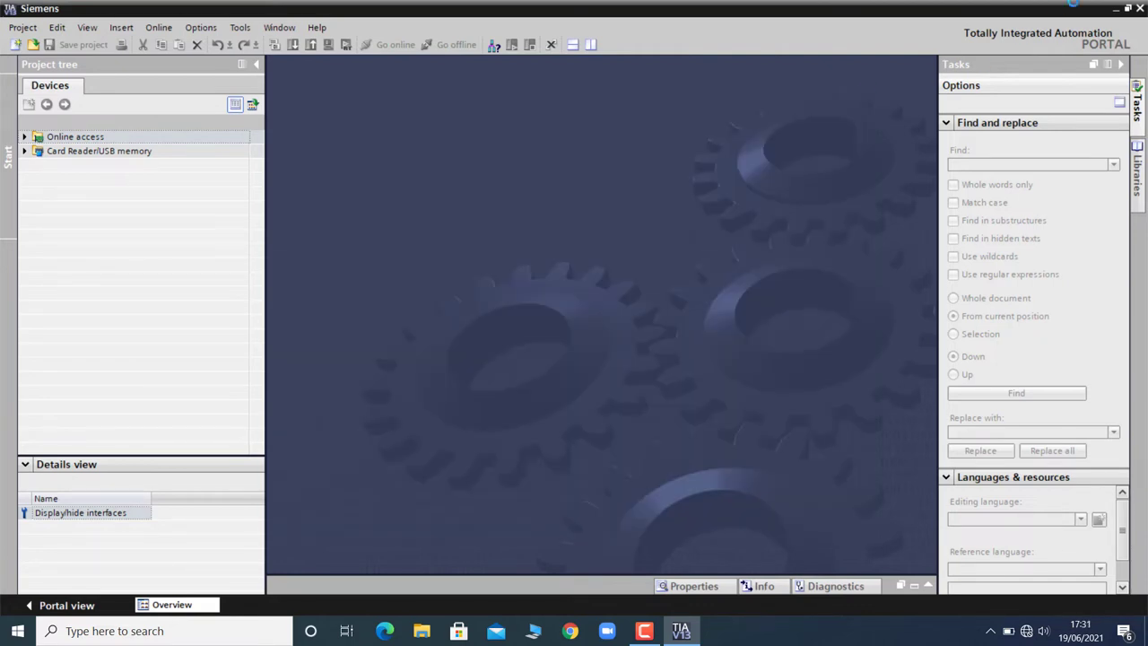
Minimise TIA Portal, refresh the desktop, and search Windows for 'simati'.
{"action": "left_click", "coordinate": [1119, 8]}
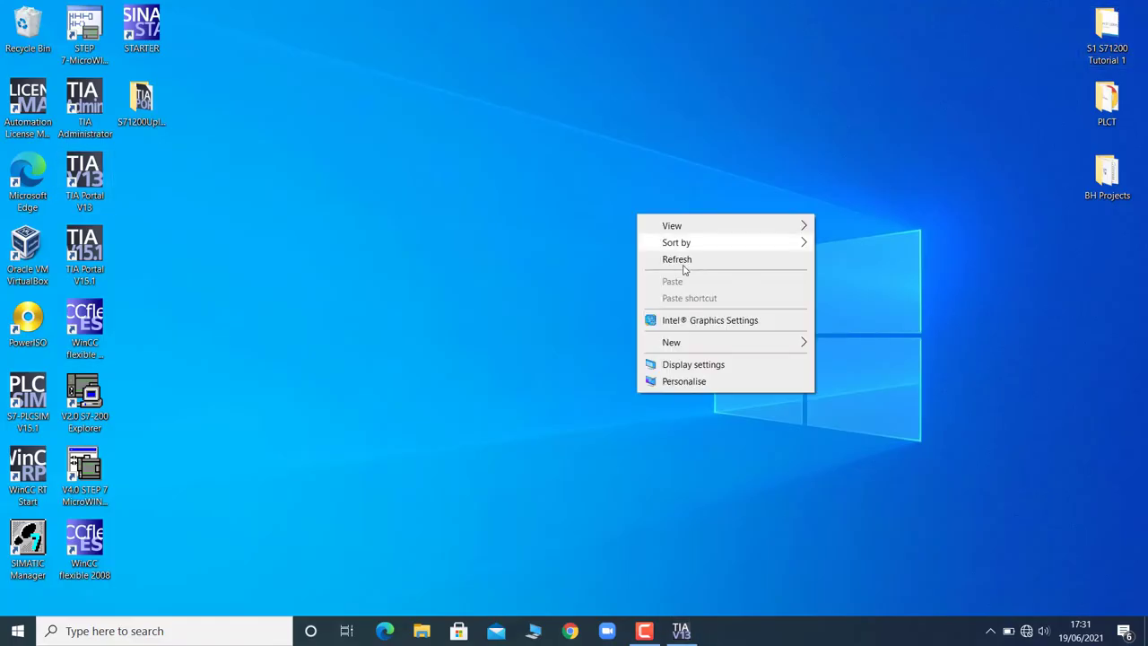
{"action": "left_click", "coordinate": [677, 259]}
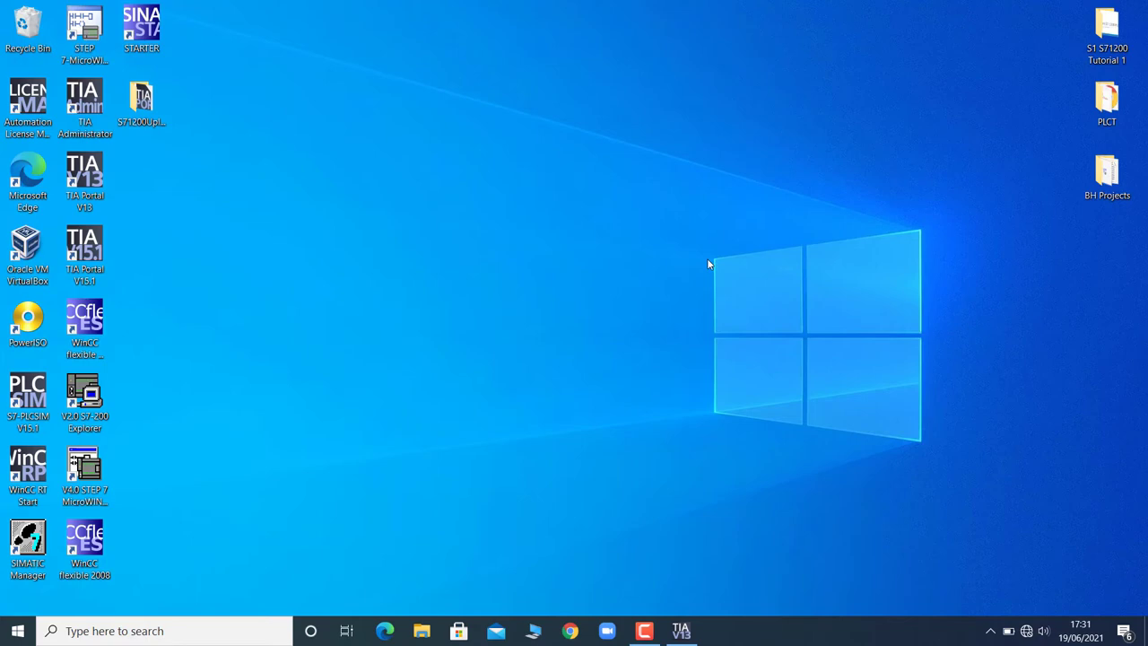
{"action": "mouse_move", "coordinate": [266, 499]}
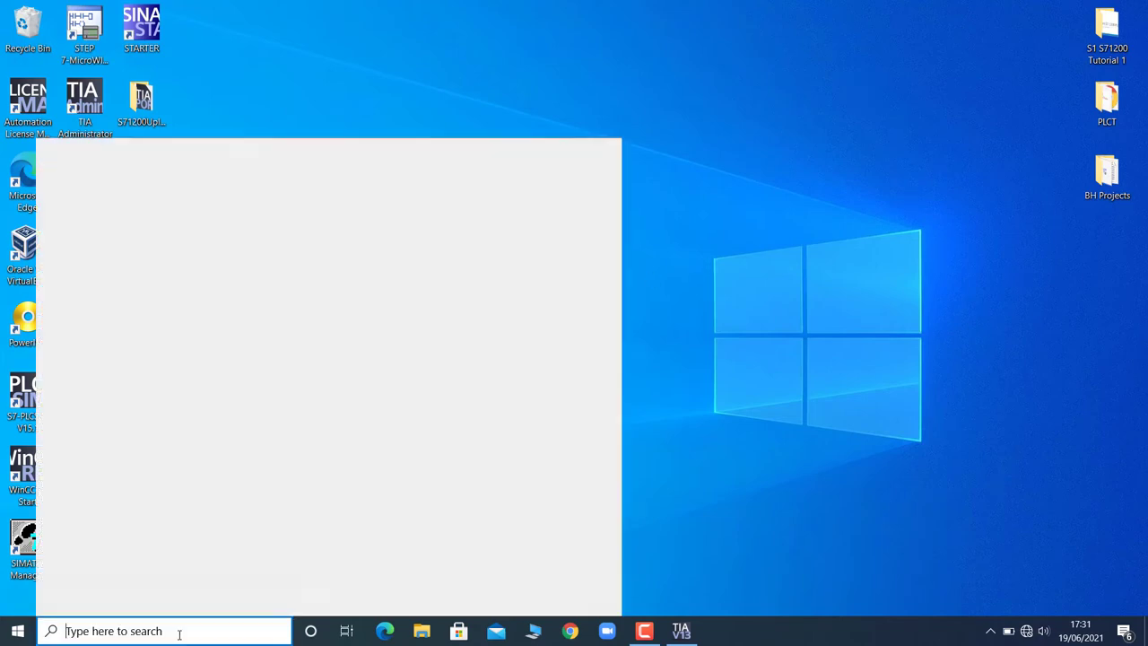
{"action": "type", "text": "simati"}
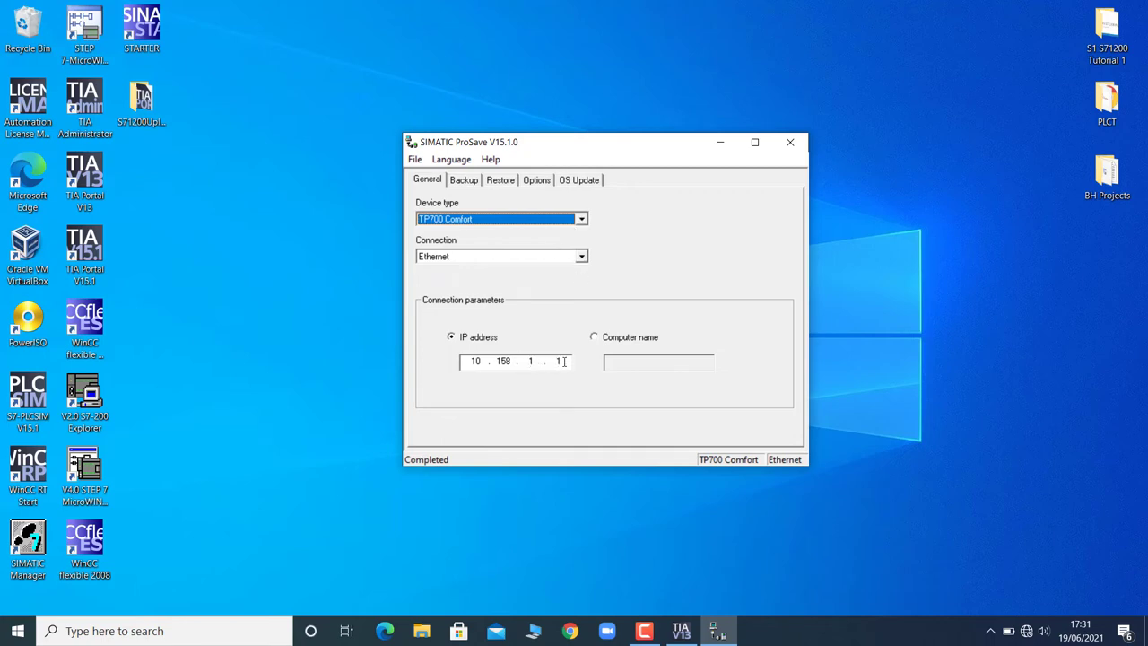
Finish the panel IP address as 10.158.1.88 and go to the Backup tab.
{"action": "type", "text": "88"}
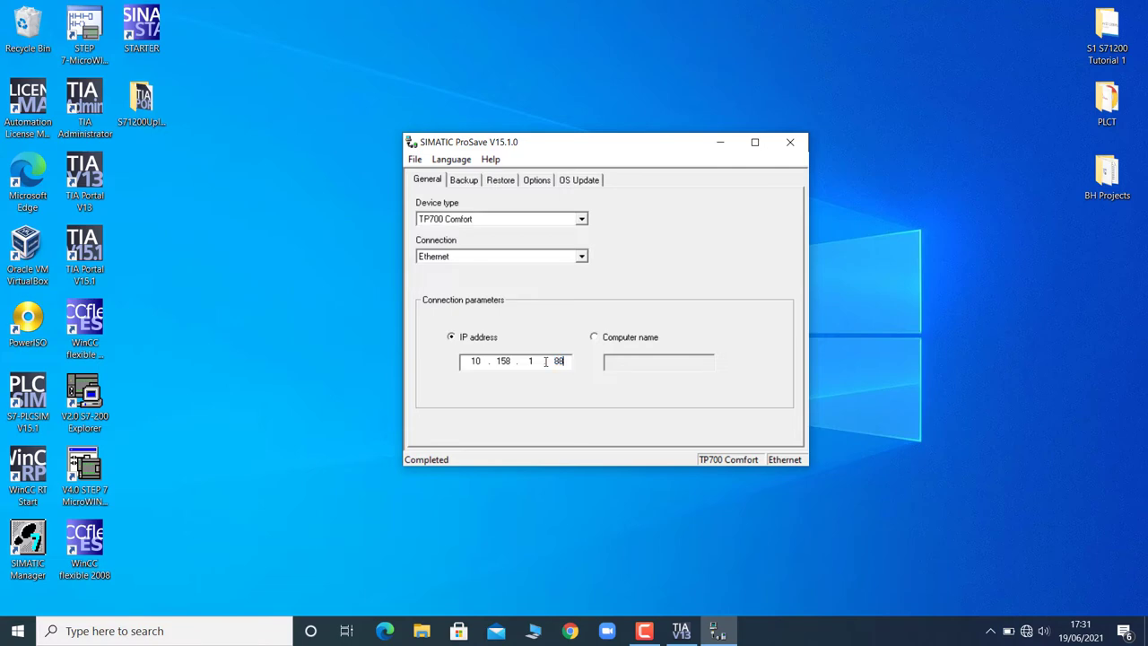
{"action": "left_click", "coordinate": [464, 179]}
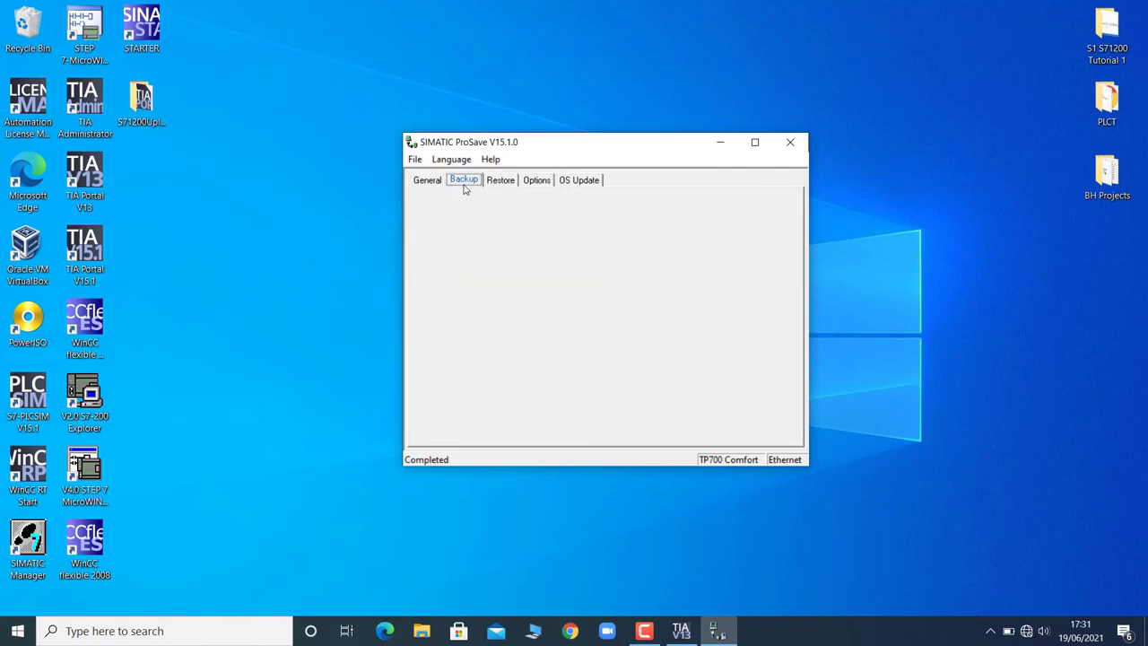
Keep 'Complete backup with licenses' and browse for the backup file location.
{"action": "left_click", "coordinate": [464, 179]}
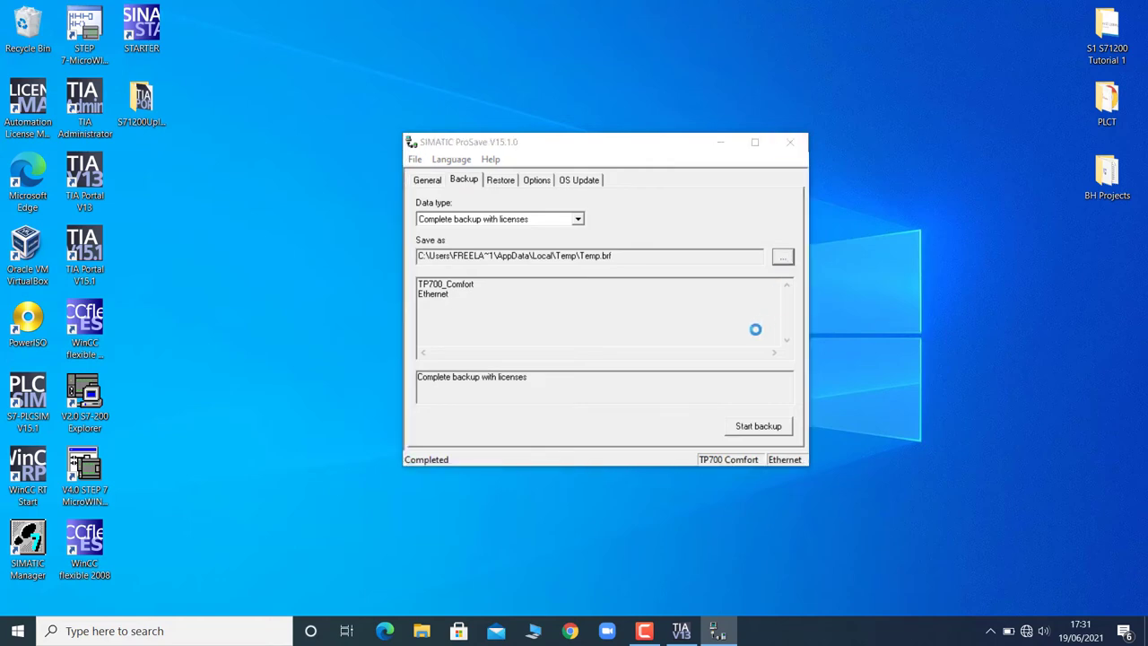
{"action": "left_click", "coordinate": [782, 256]}
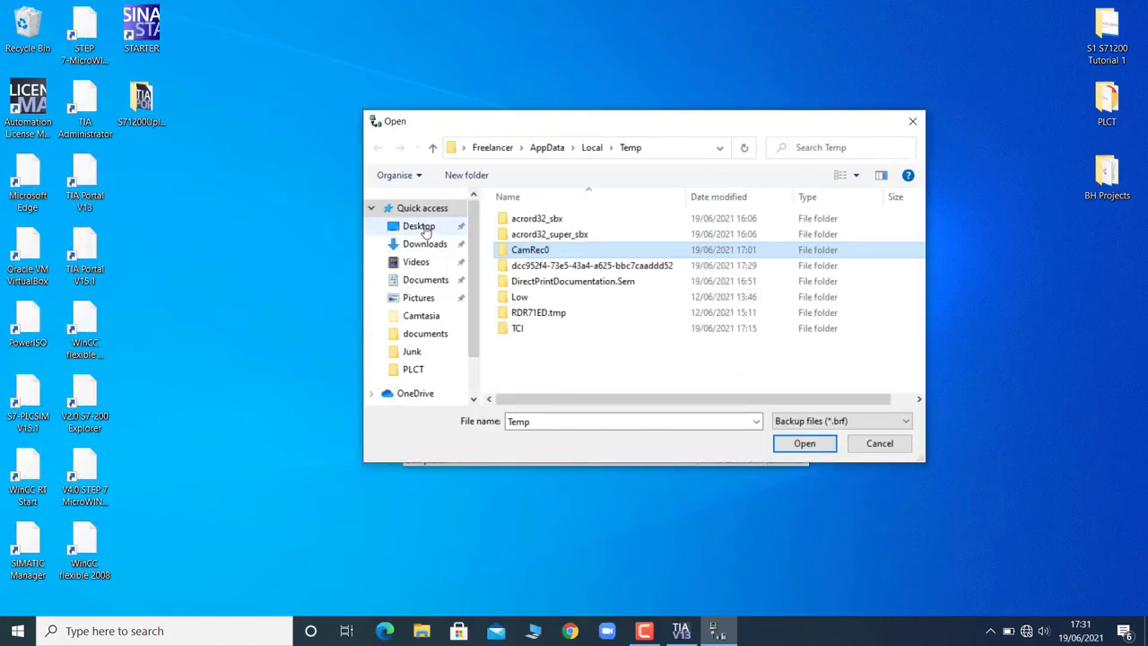
Save the backup file as TP700Backup.brf in the Desktop folder.
{"action": "left_click", "coordinate": [418, 226]}
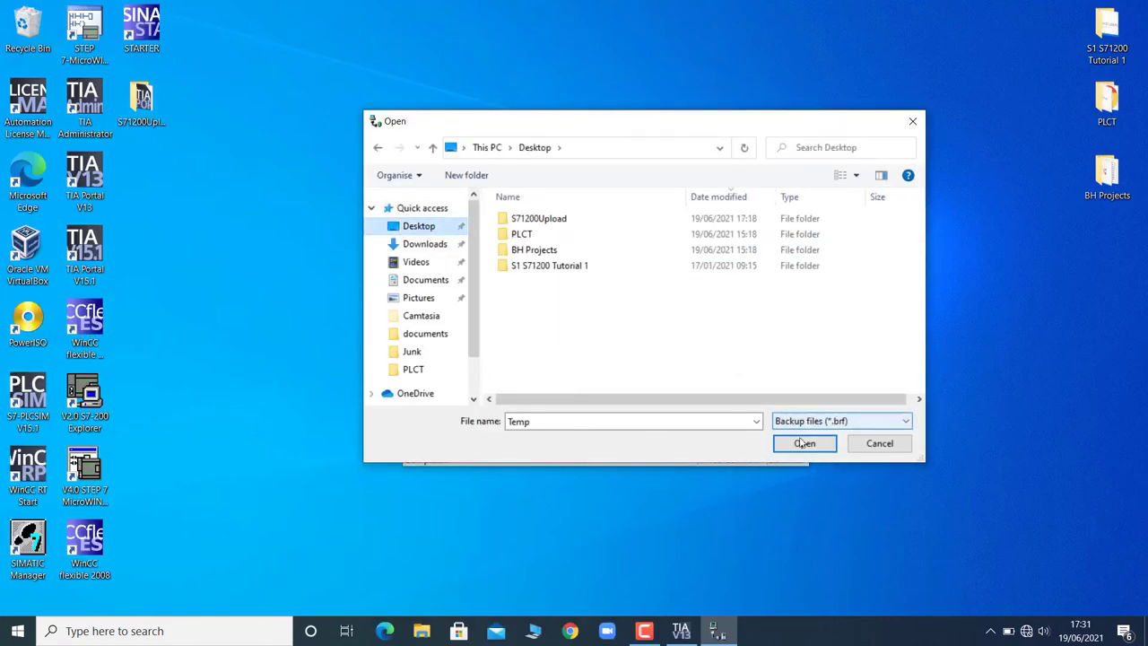
{"action": "left_click", "coordinate": [633, 421]}
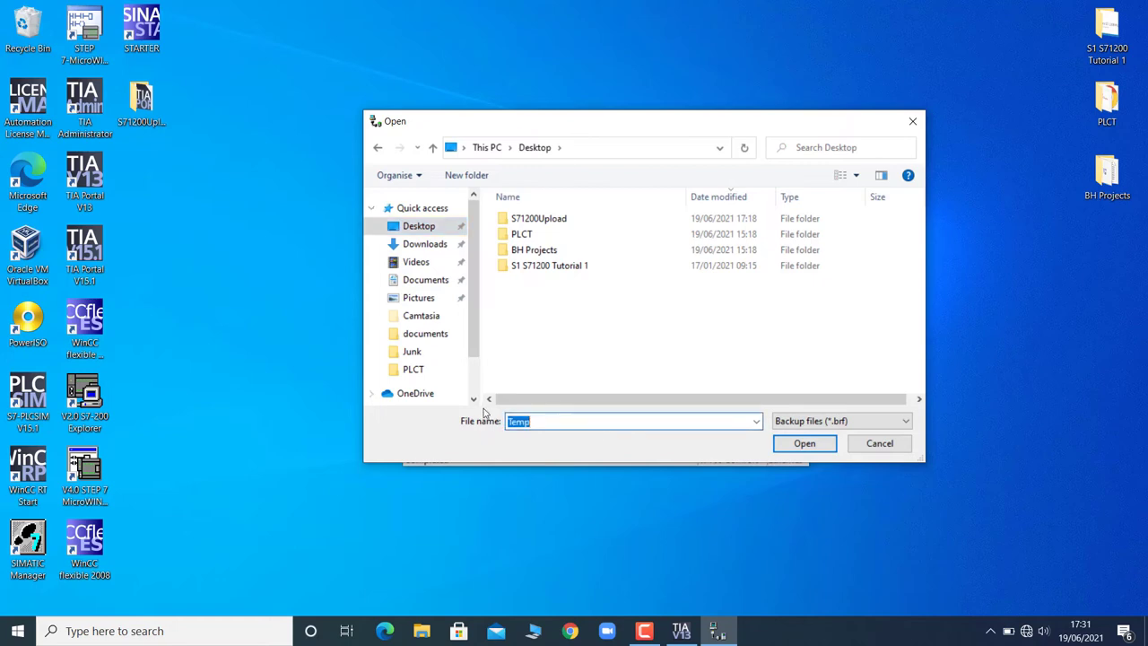
{"action": "type", "text": "TP700Backu"}
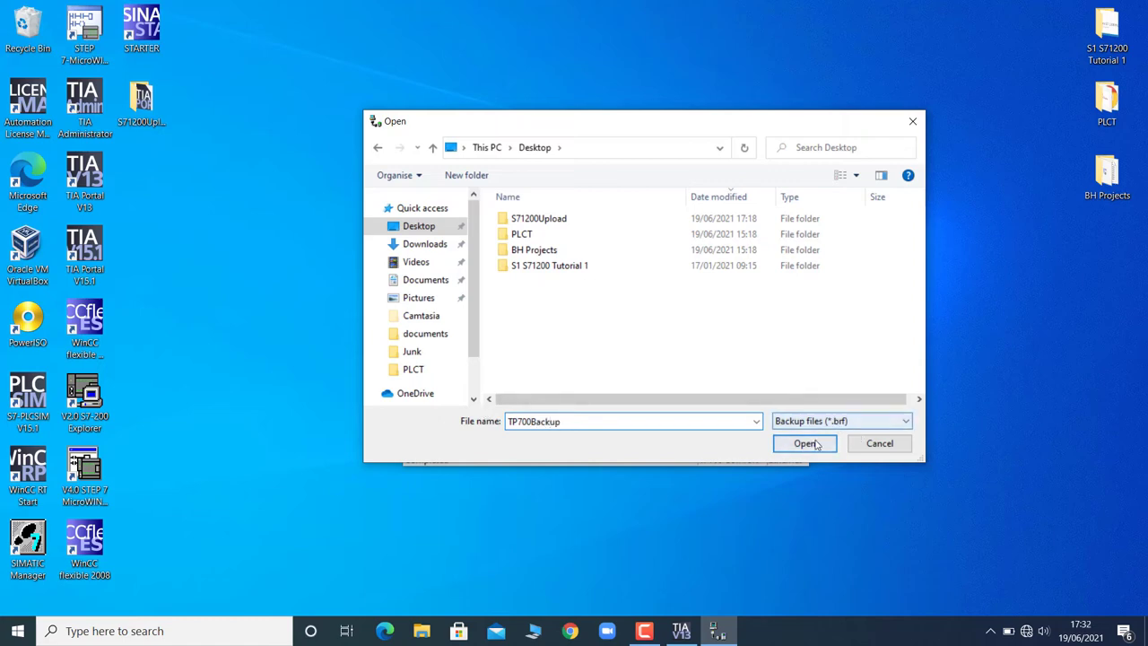
{"action": "left_click", "coordinate": [804, 443]}
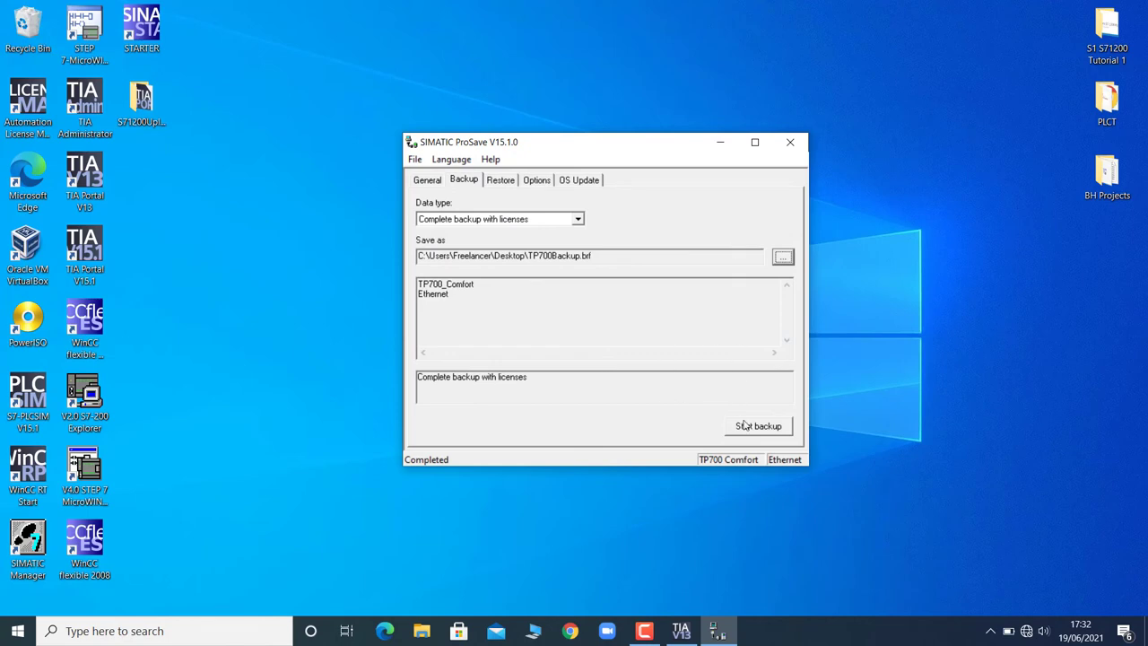
Start the backup, dismiss the connection failure, and return to the General connection settings.
{"action": "left_click", "coordinate": [758, 425]}
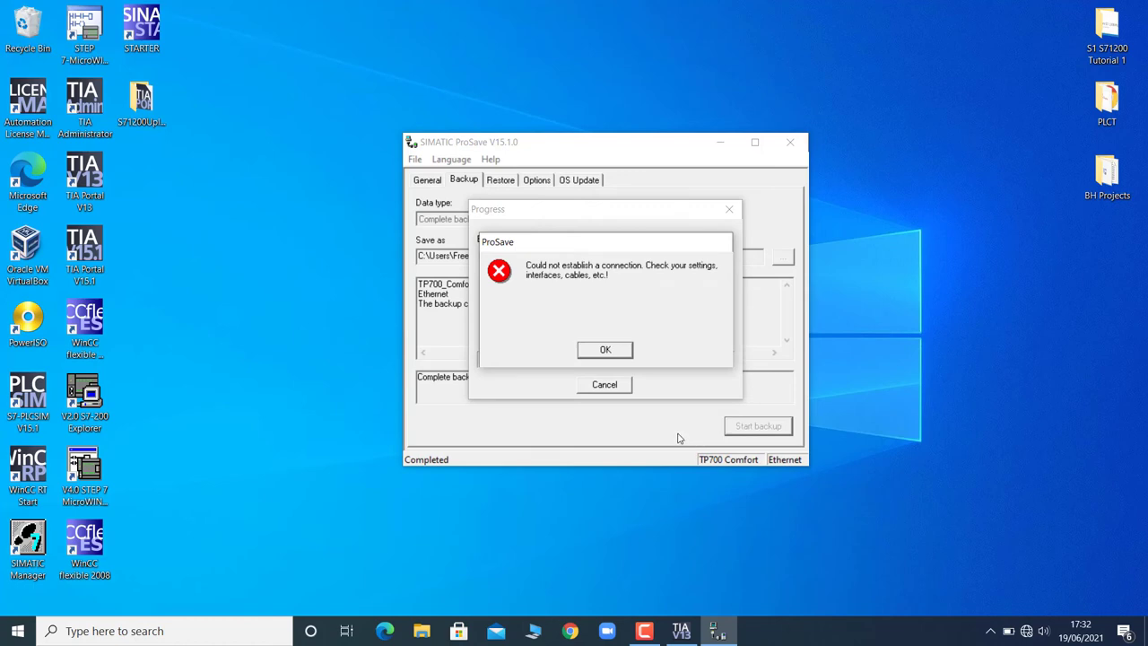
{"action": "left_click", "coordinate": [605, 349]}
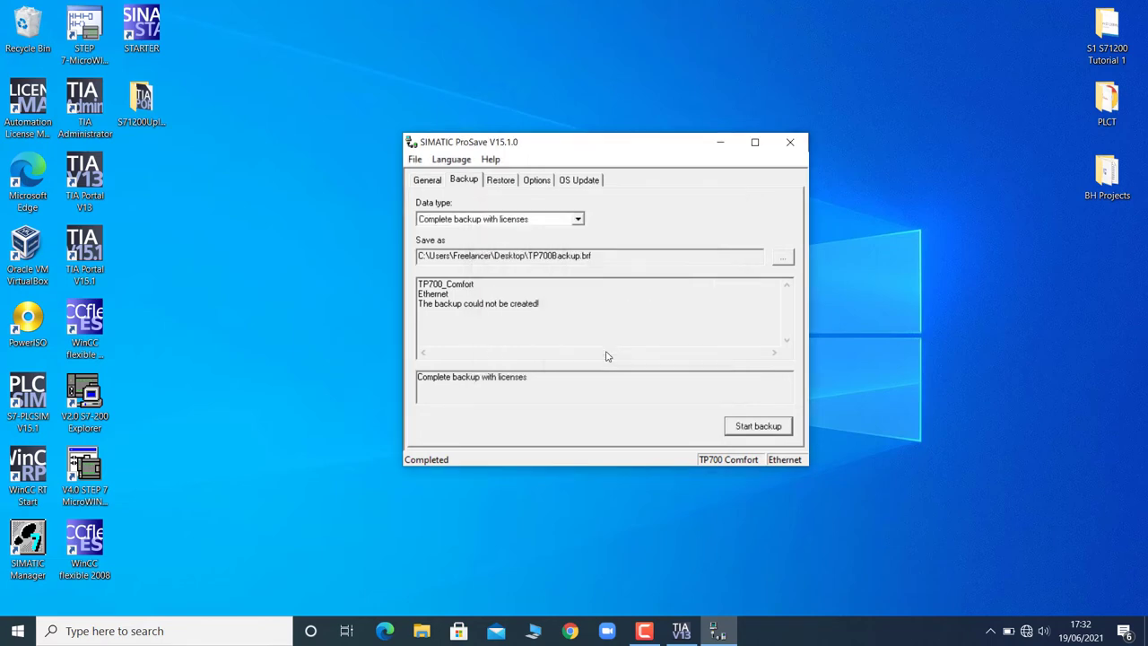
{"action": "left_click", "coordinate": [427, 179]}
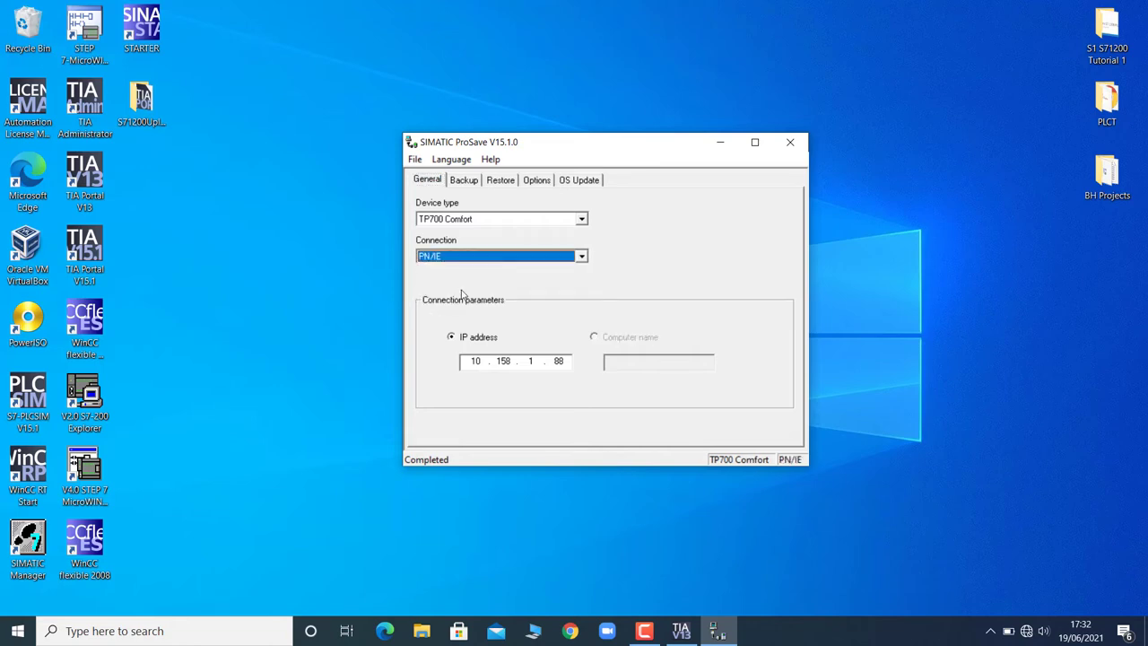
Run the PN/IE backup twice from the Backup tab, dismissing both connection errors.
{"action": "left_click", "coordinate": [463, 179]}
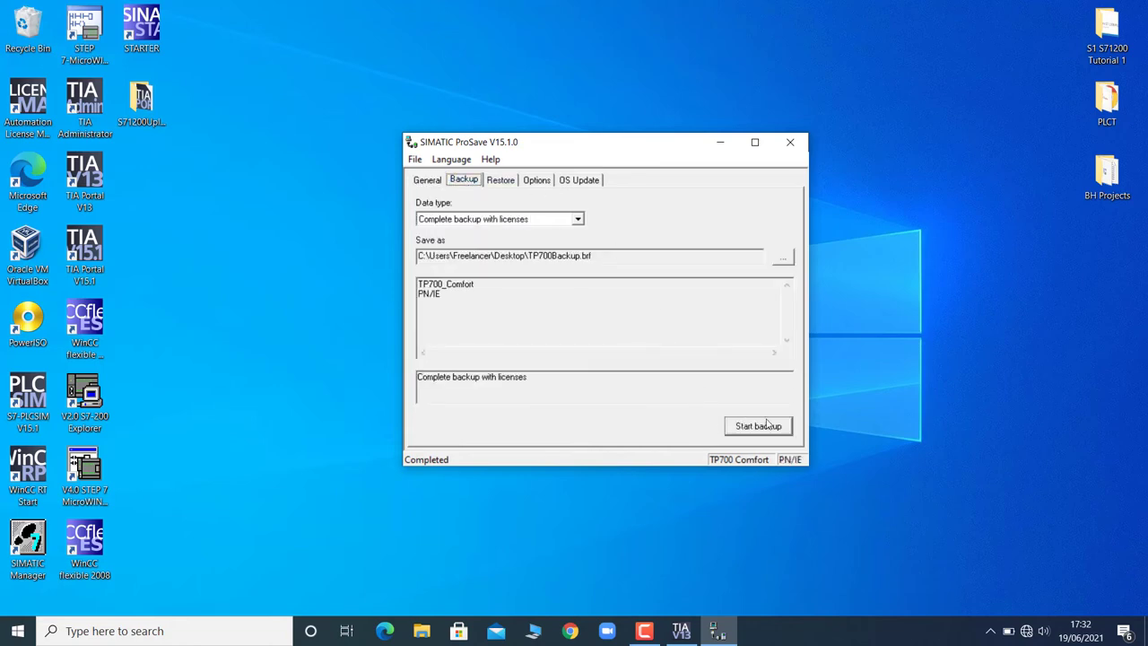
{"action": "left_click", "coordinate": [758, 425]}
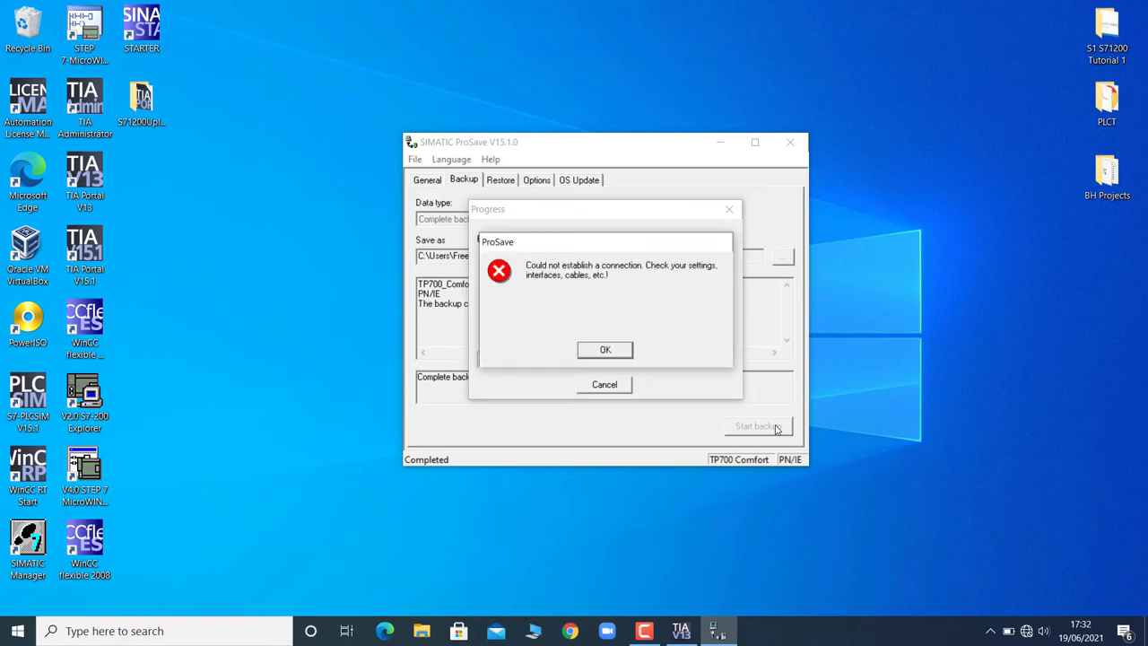
{"action": "left_click", "coordinate": [604, 350]}
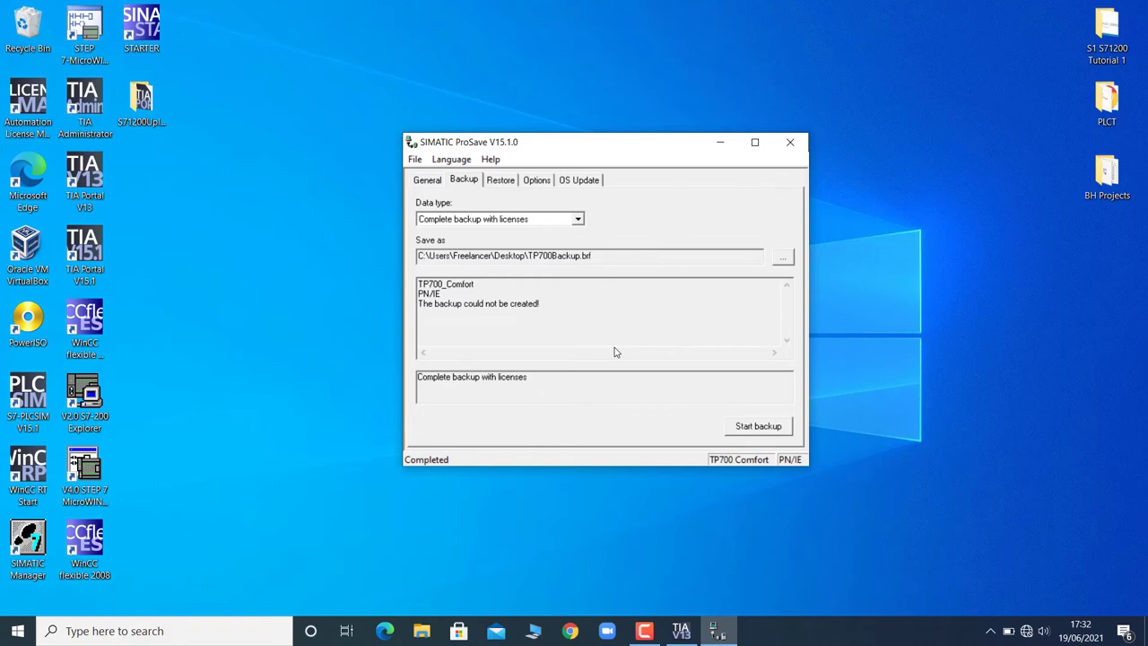
{"action": "mouse_move", "coordinate": [507, 215]}
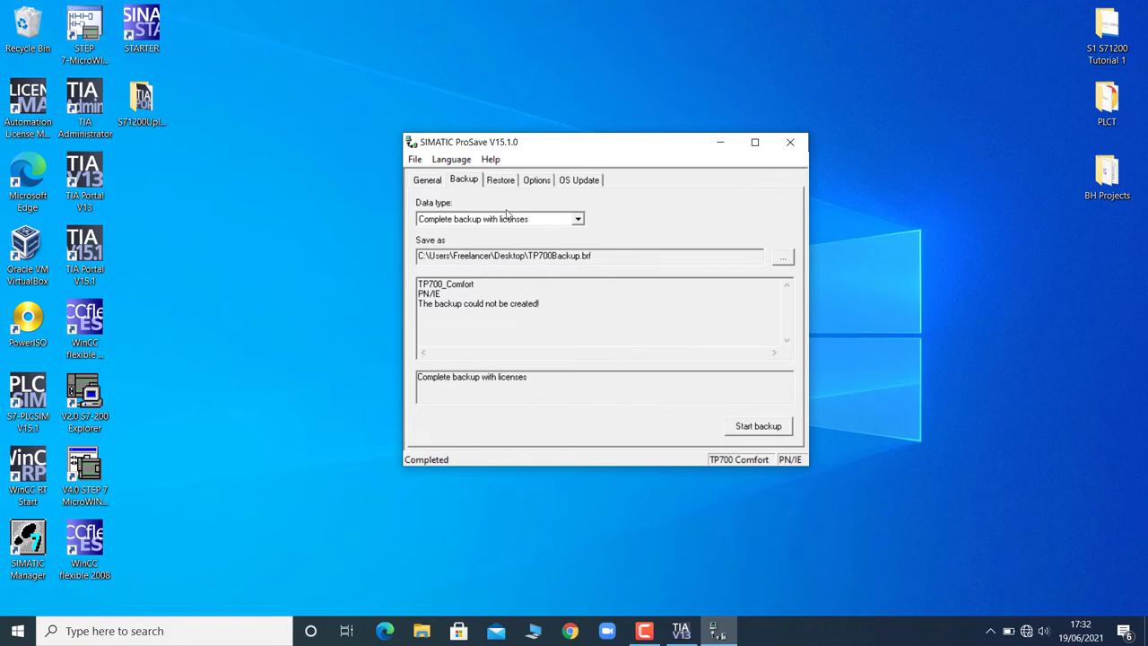
{"action": "left_click", "coordinate": [758, 425]}
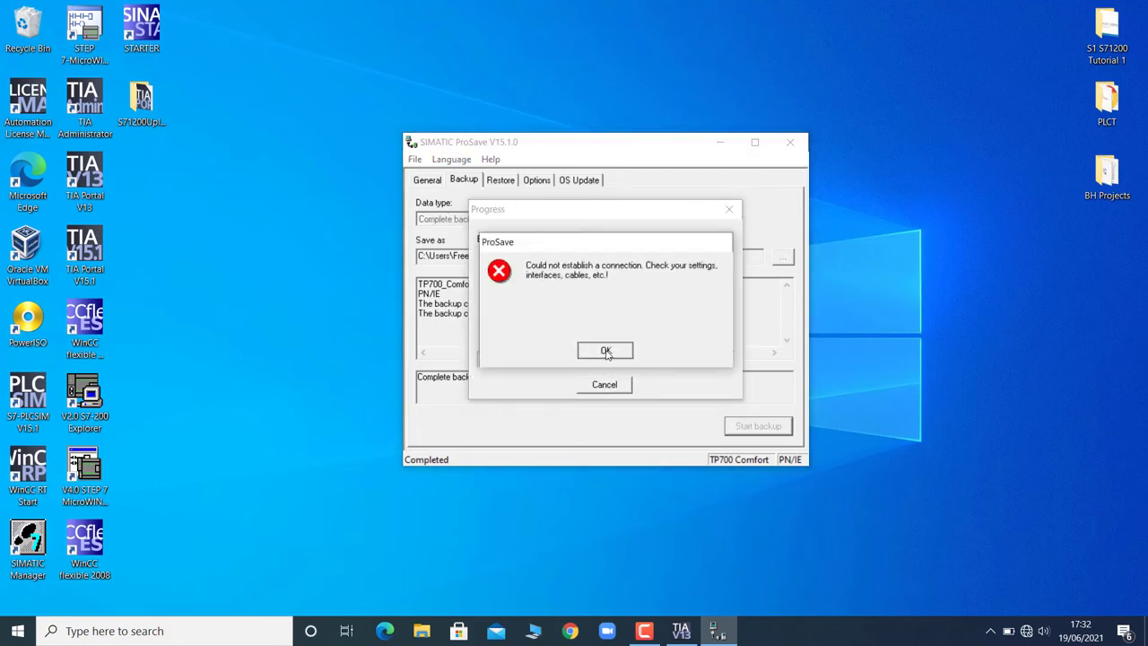
{"action": "left_click", "coordinate": [605, 350]}
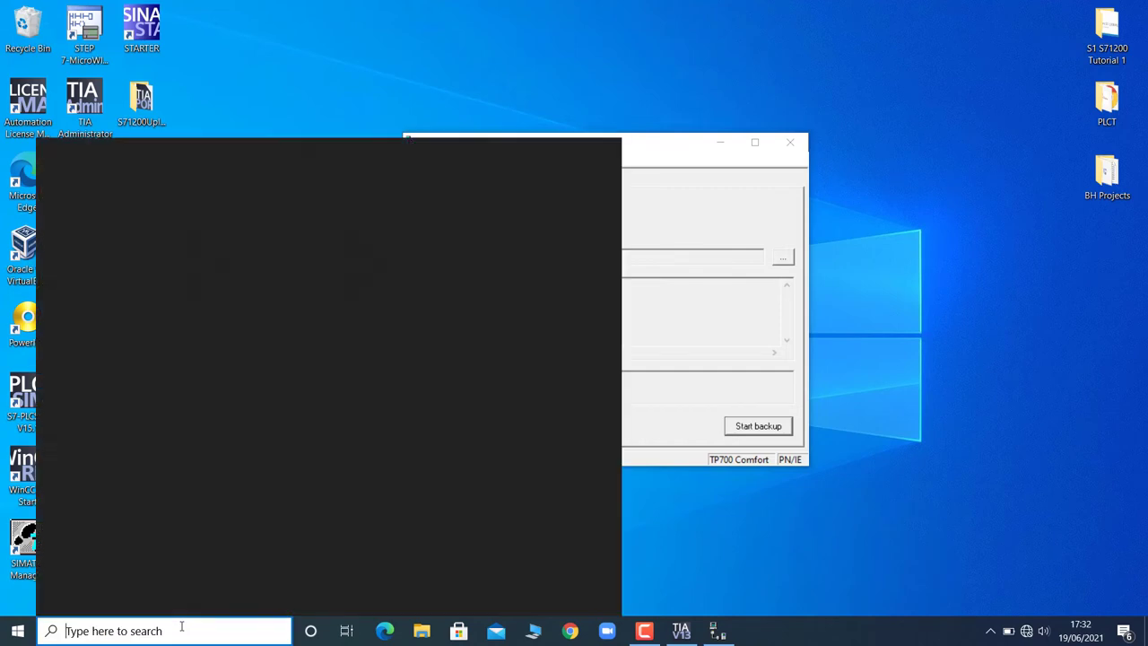
Search Windows for 'set' and launch the Set PG/PC Interface tool.
{"action": "type", "text": "set"}
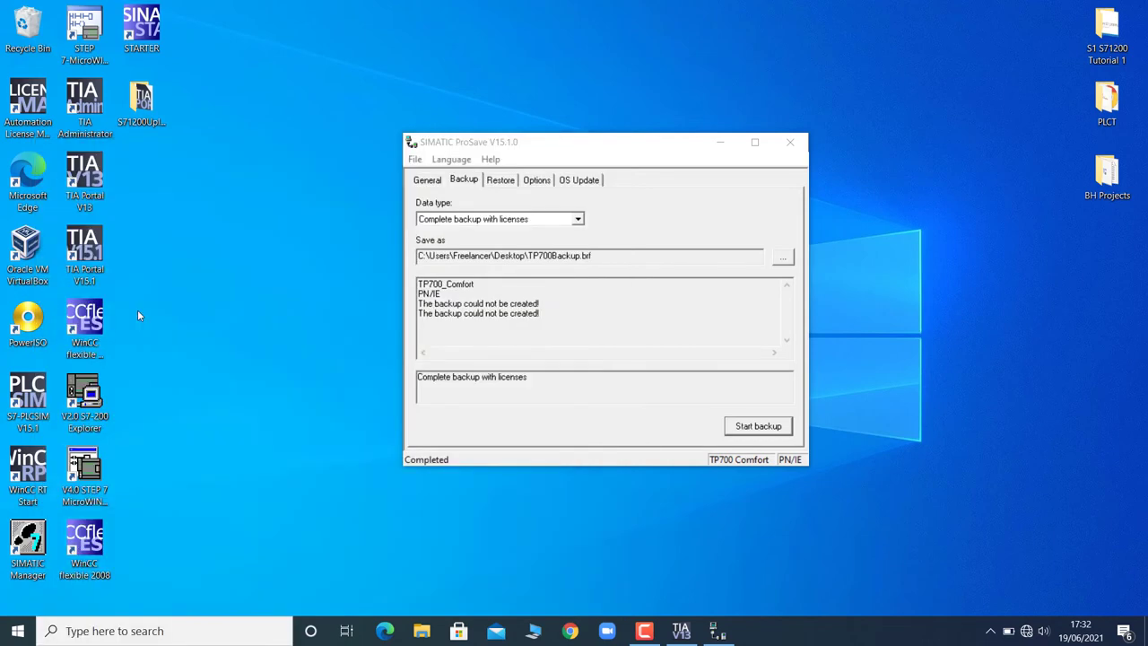
{"action": "left_click", "coordinate": [757, 425]}
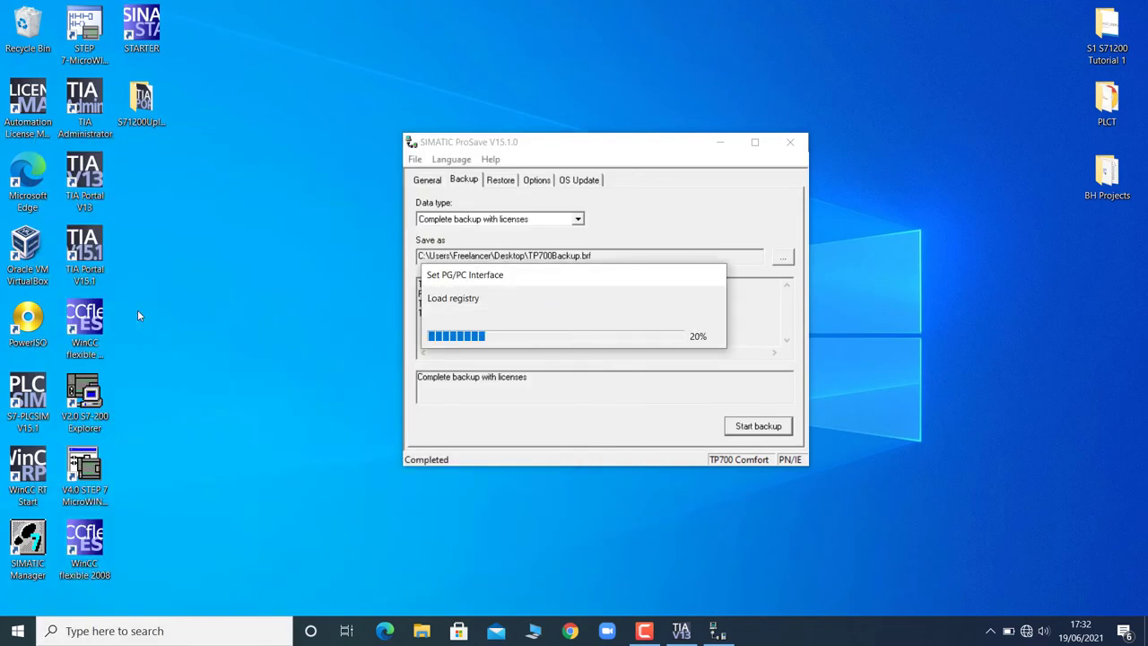
Assign S7ONLINE to Realtek PCIe FE Family Controller.TCPIP.Auto.1, accept the warning, and close.
{"action": "left_click", "coordinate": [465, 275]}
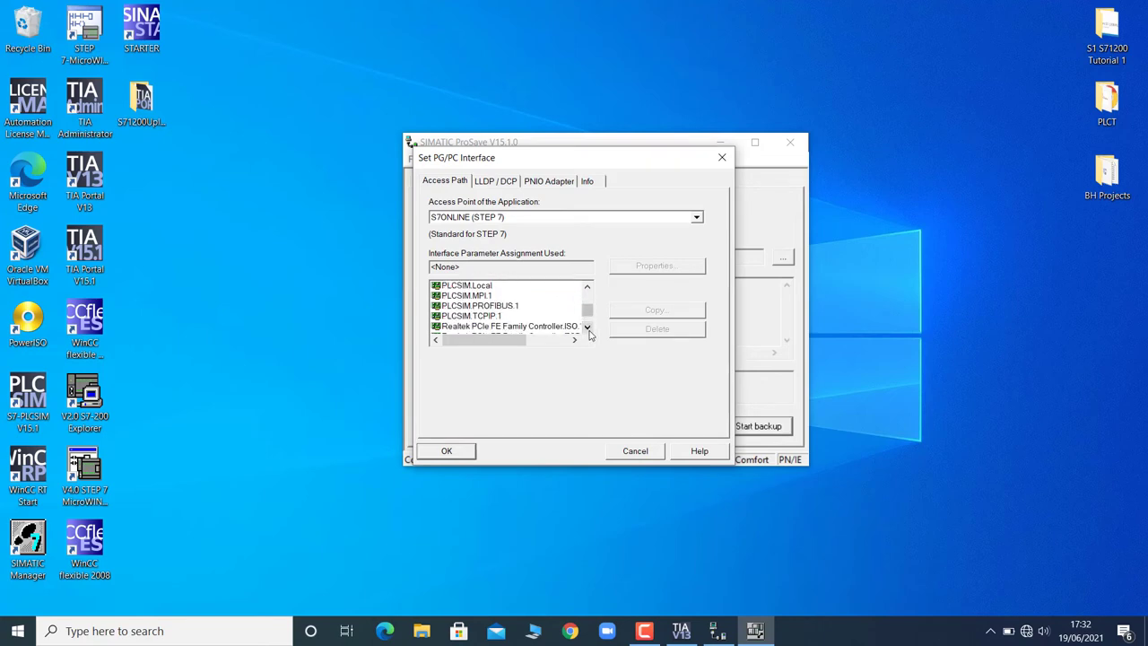
{"action": "left_click", "coordinate": [587, 326]}
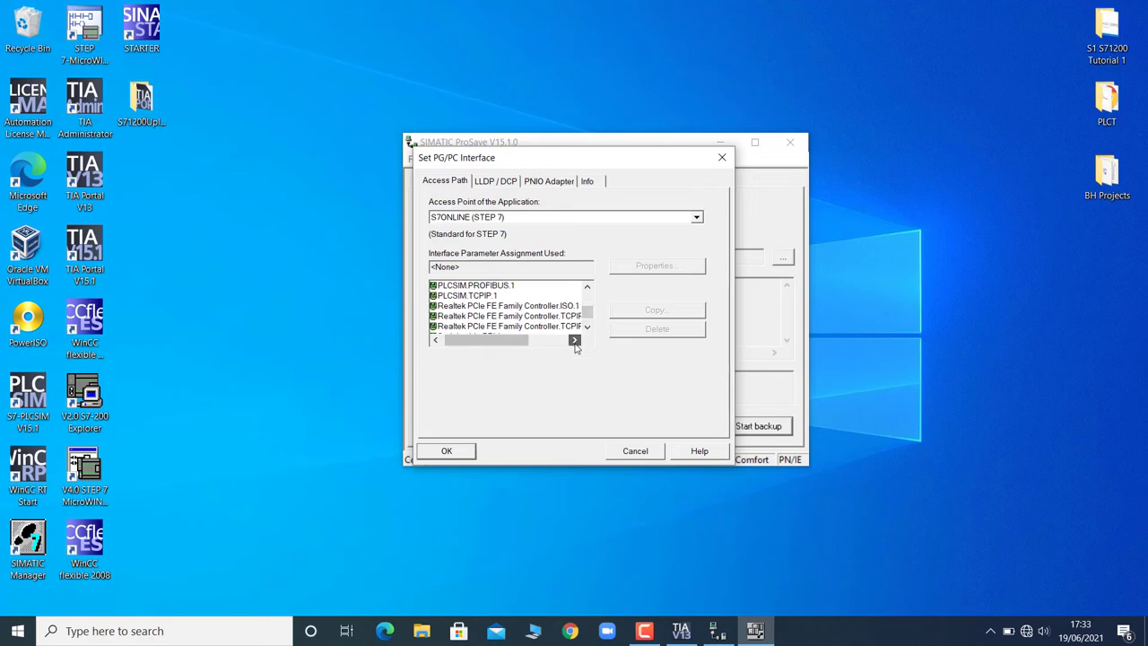
{"action": "left_click", "coordinate": [575, 340]}
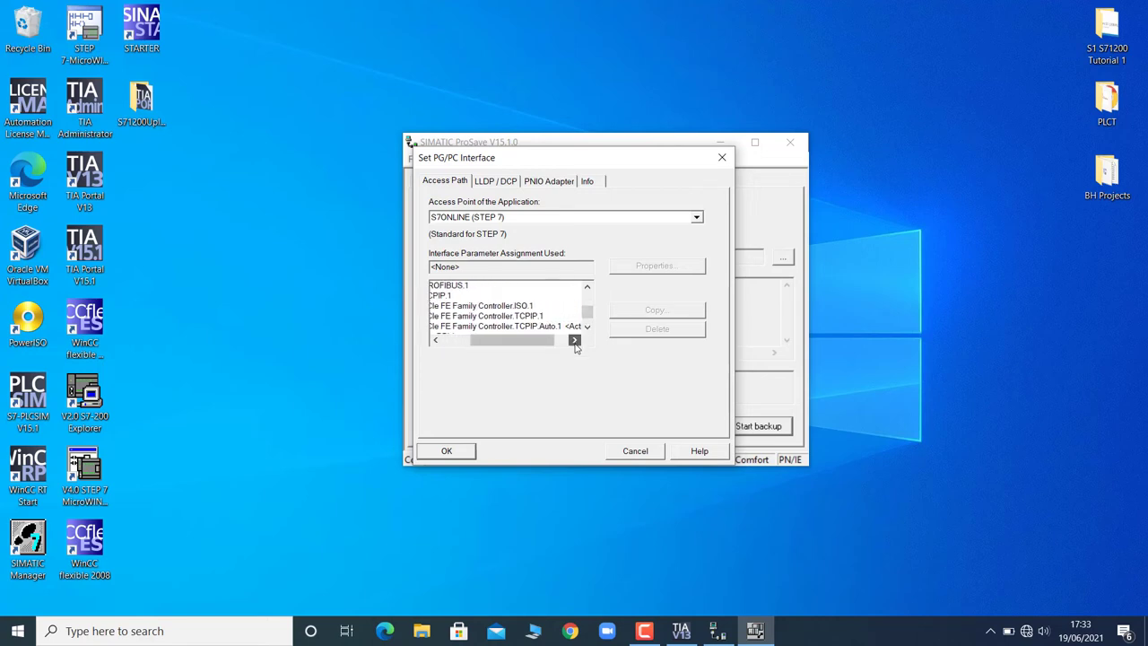
{"action": "left_click", "coordinate": [447, 450]}
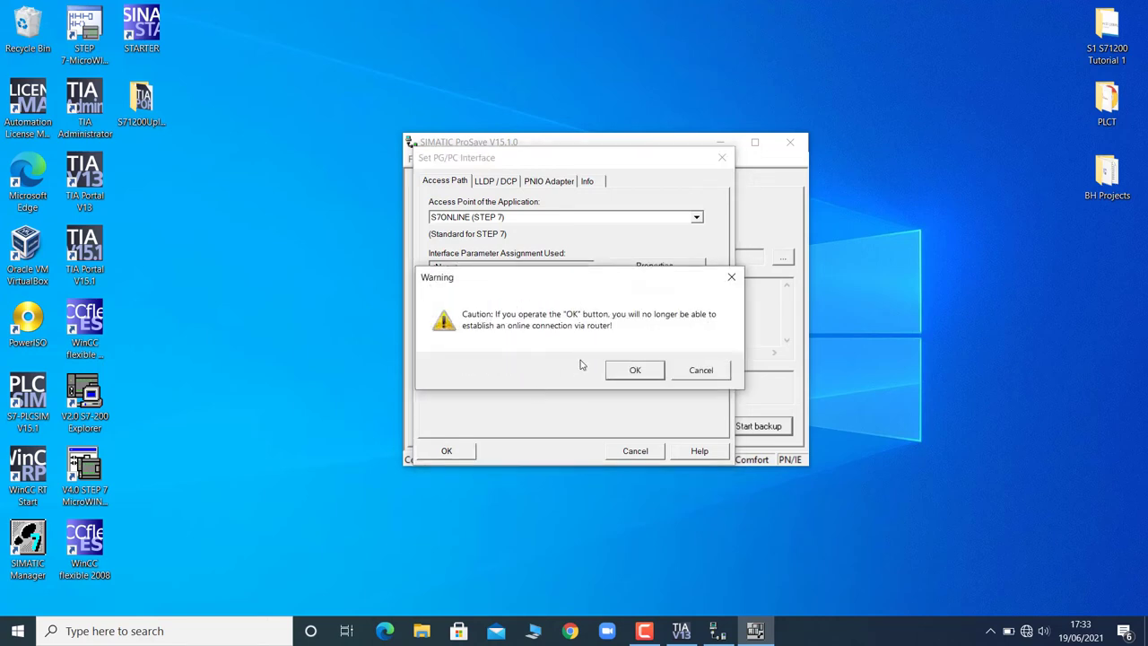
{"action": "left_click", "coordinate": [634, 370]}
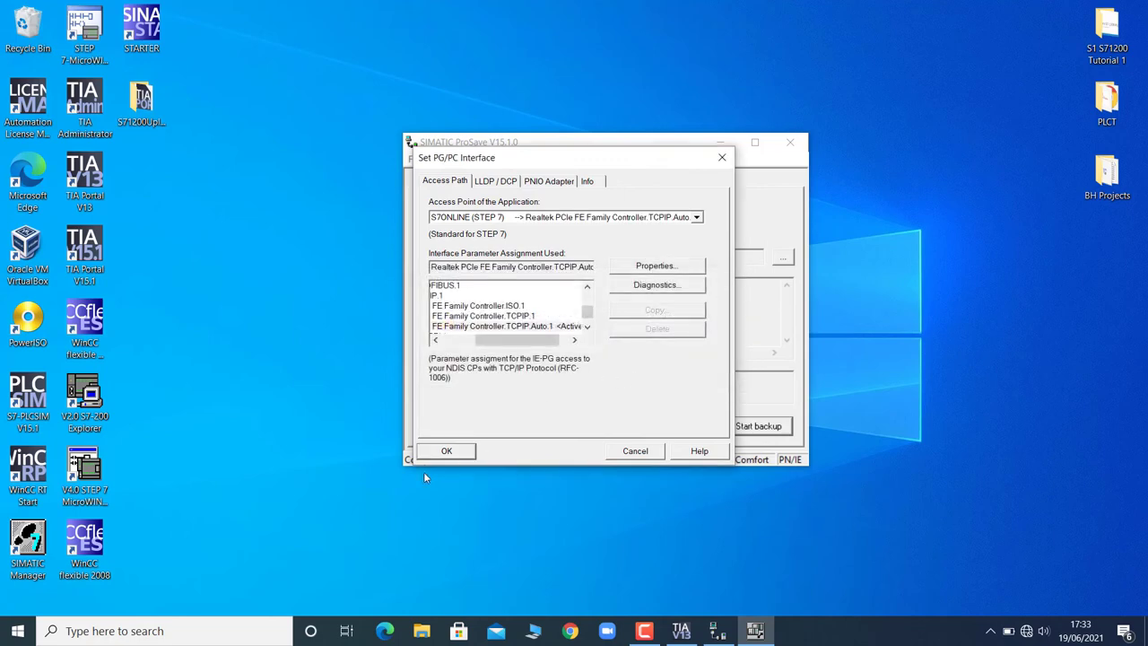
{"action": "left_click", "coordinate": [446, 450]}
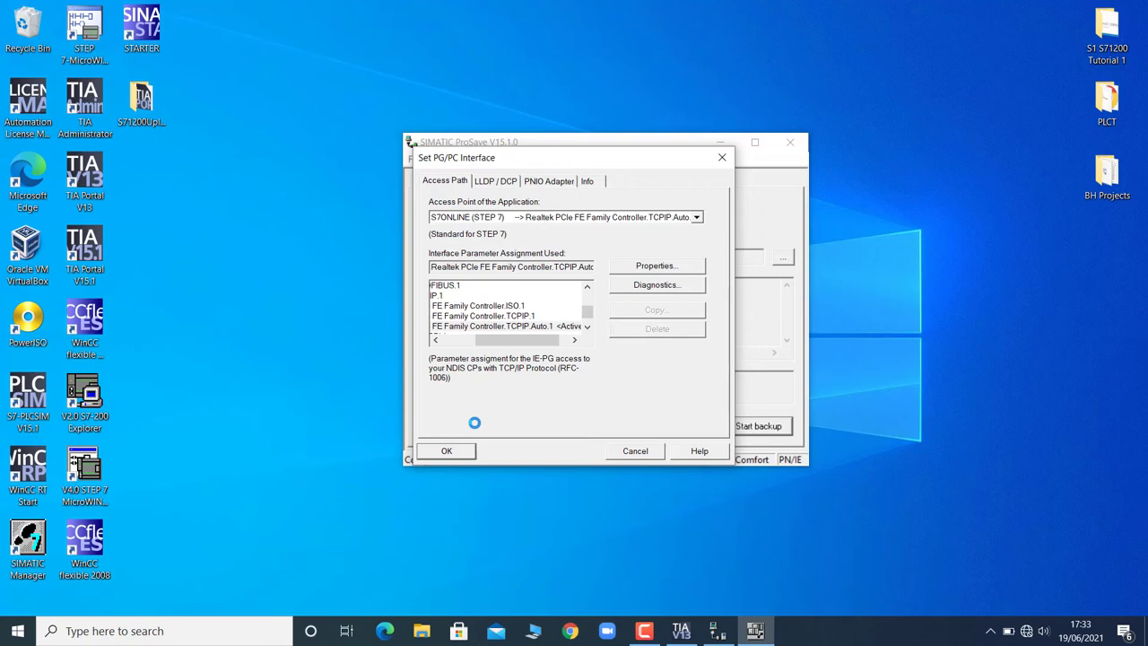
{"action": "left_click", "coordinate": [446, 450]}
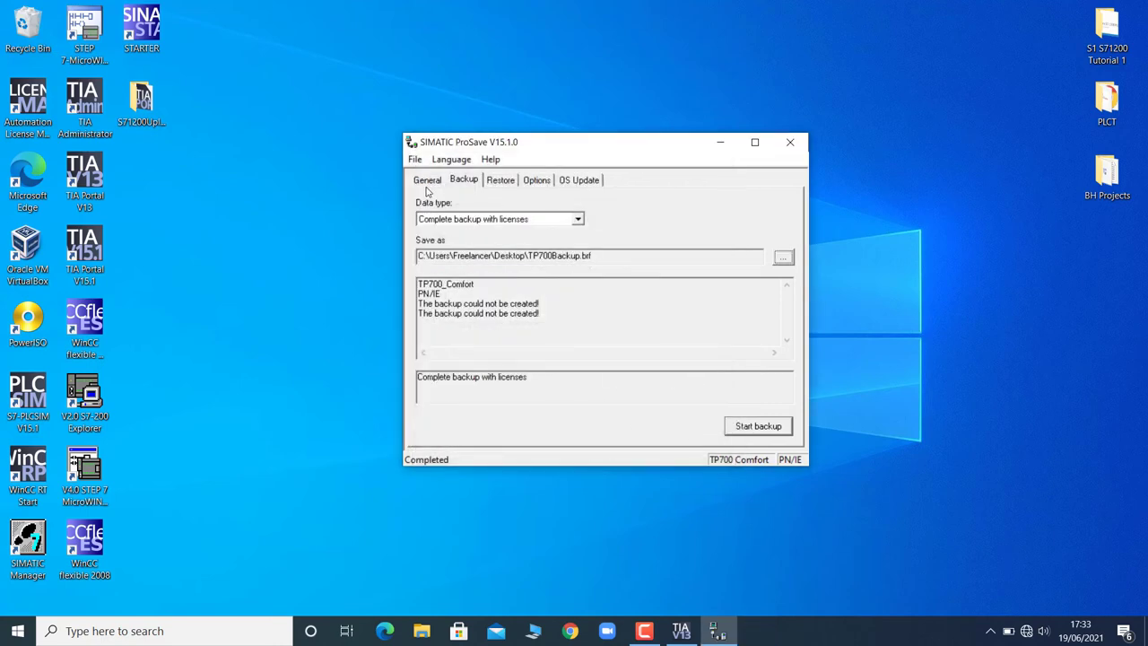
Back up the TP700 over PN/IE, close ProSave, and right-click the TP700Backup file.
{"action": "left_click", "coordinate": [427, 179]}
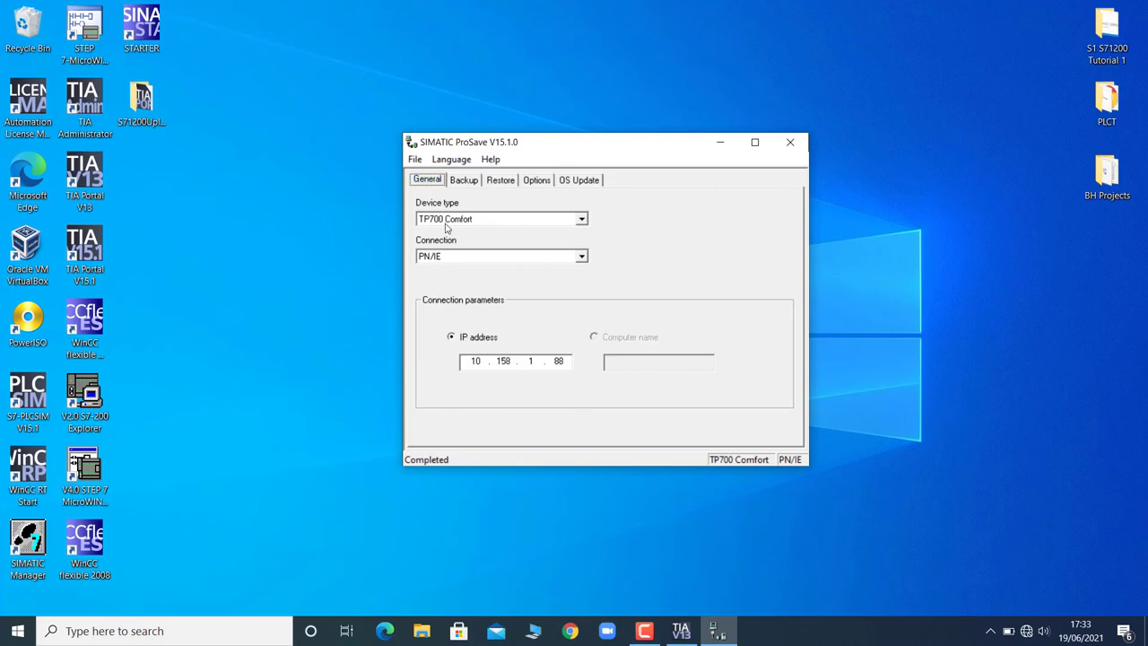
{"action": "left_click", "coordinate": [463, 180]}
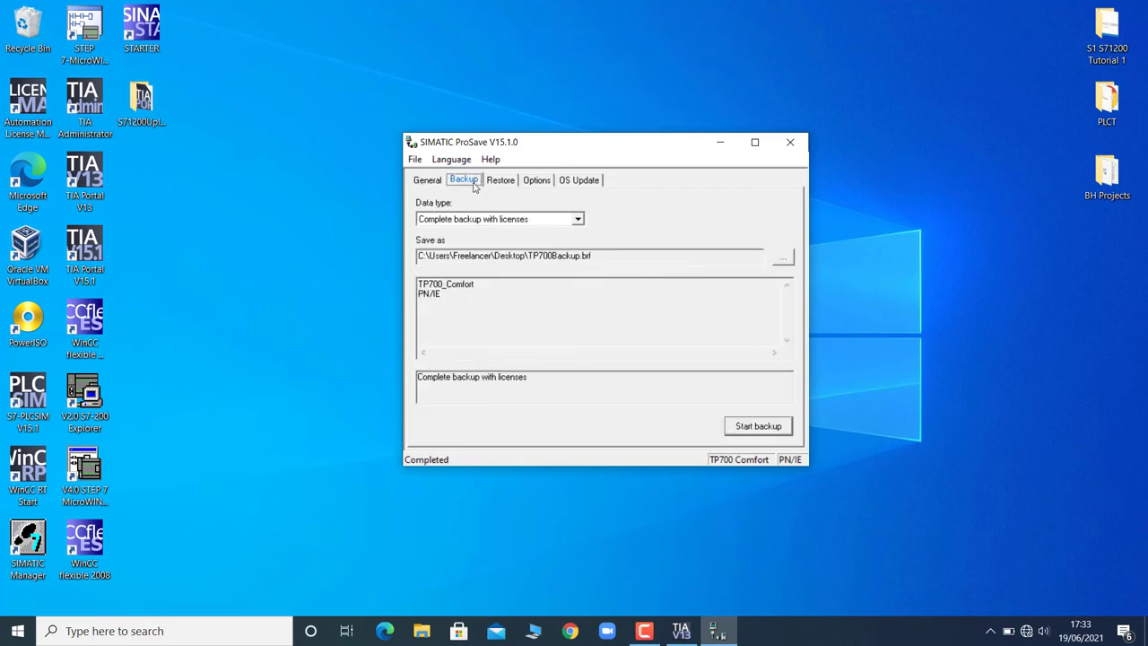
{"action": "left_click", "coordinate": [758, 425]}
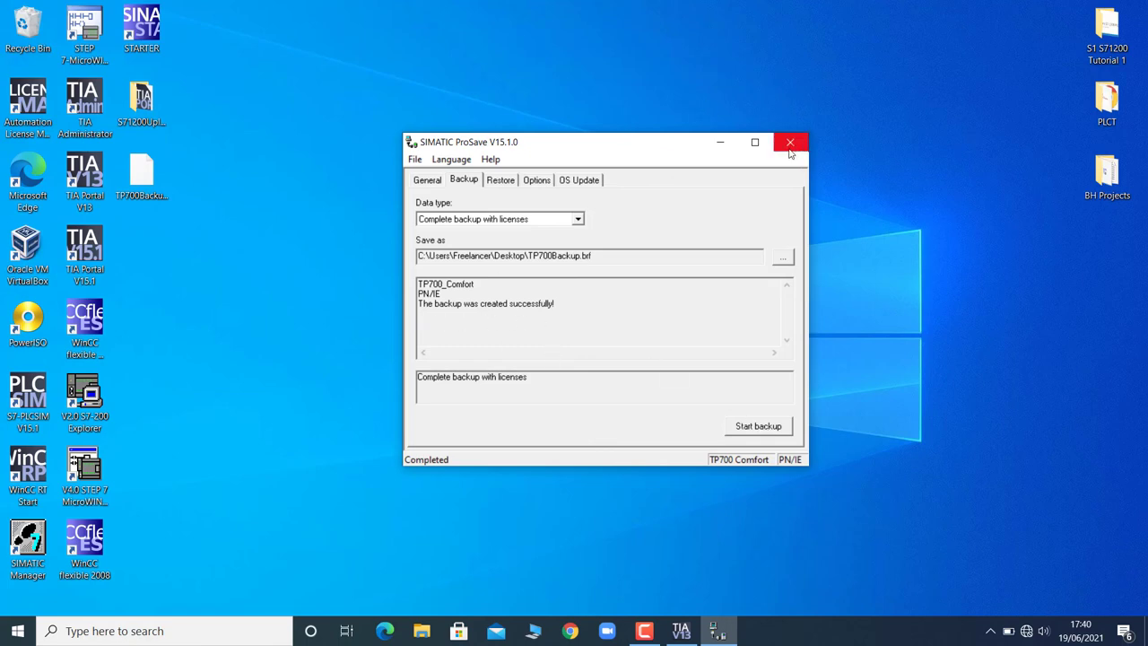
{"action": "left_click", "coordinate": [789, 141]}
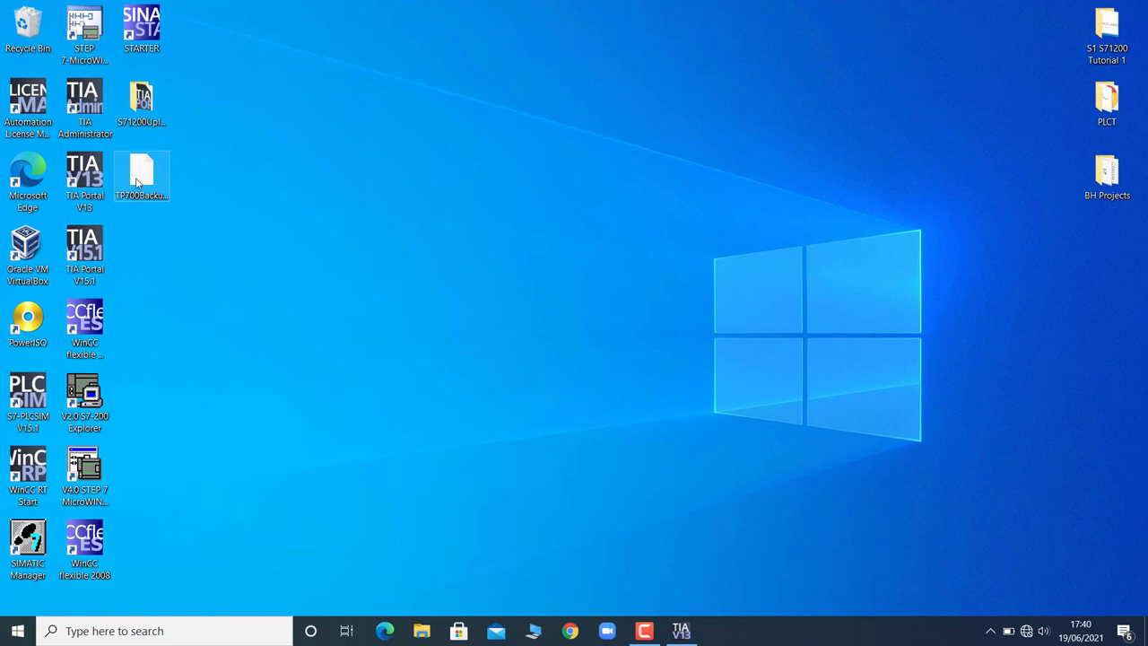
{"action": "right_click", "coordinate": [142, 173]}
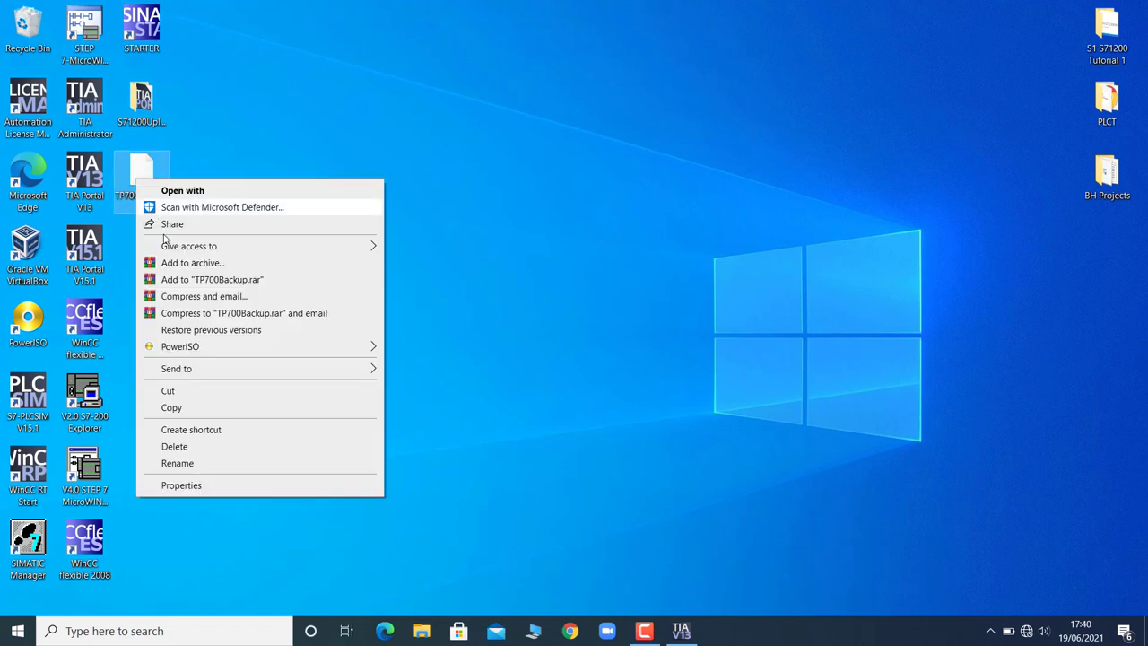